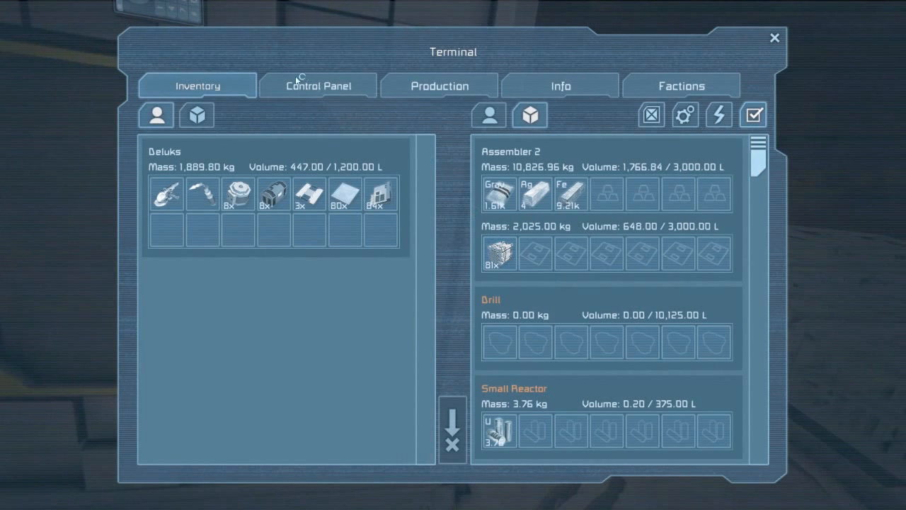
Review Assembler and Assembler 2 production queues (about 697 steel plates queued), then close the terminal
{"action": "left_click", "coordinate": [439, 85]}
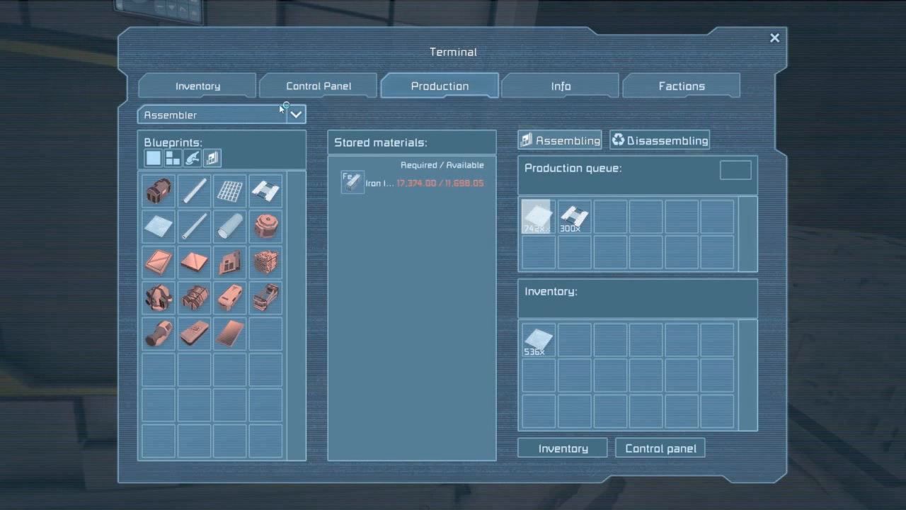
{"action": "left_click", "coordinate": [221, 114]}
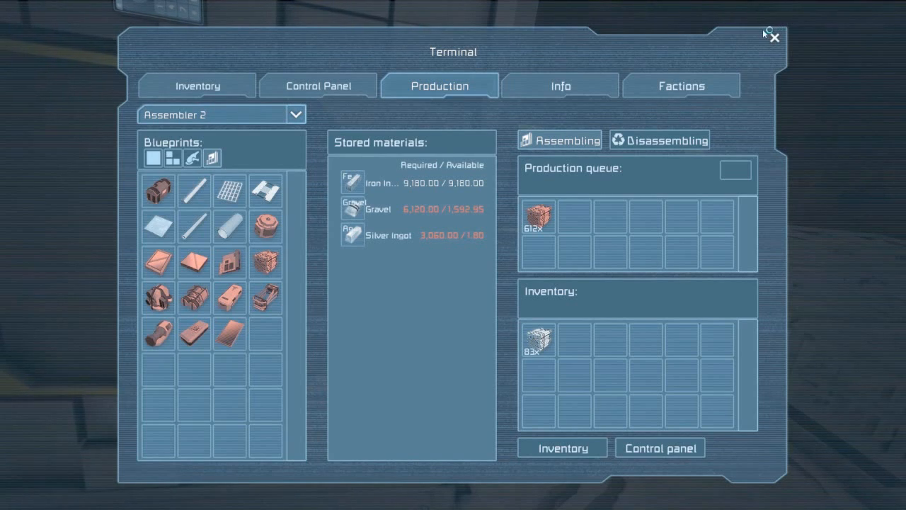
{"action": "left_click", "coordinate": [773, 37]}
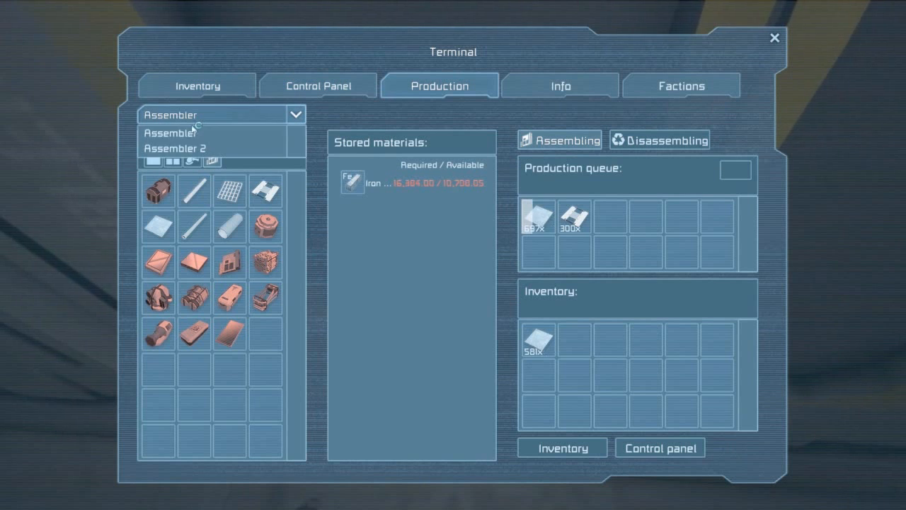
Select Assembler 2 to see its ~608 reactor components and gravel and silver shortage
{"action": "left_click", "coordinate": [175, 148]}
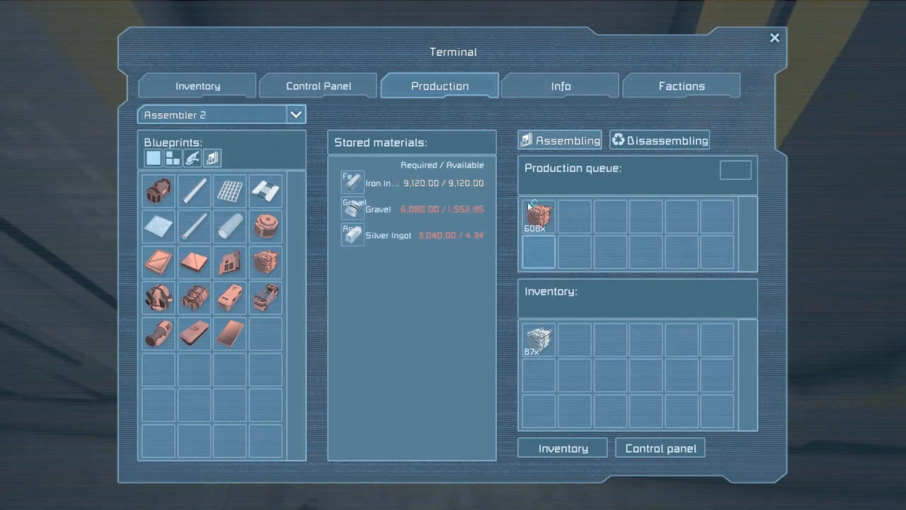
{"action": "mouse_move", "coordinate": [537, 212]}
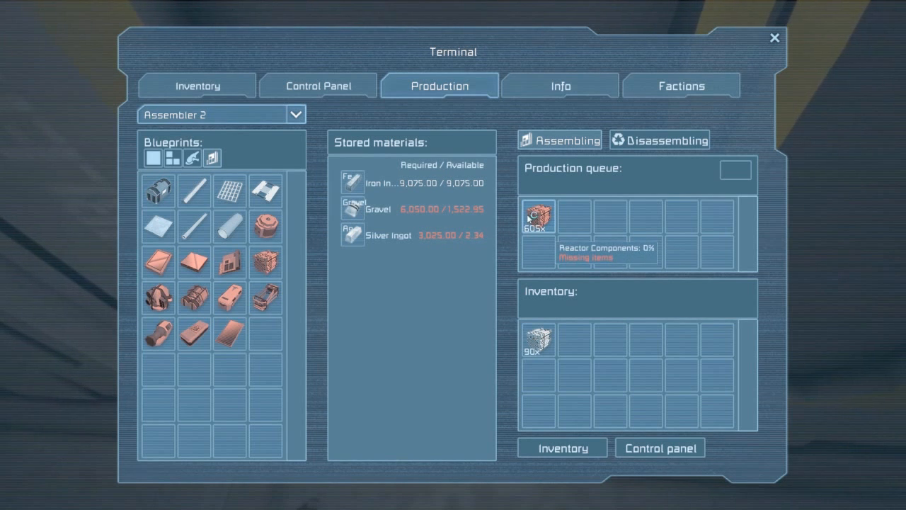
{"action": "mouse_move", "coordinate": [192, 78]}
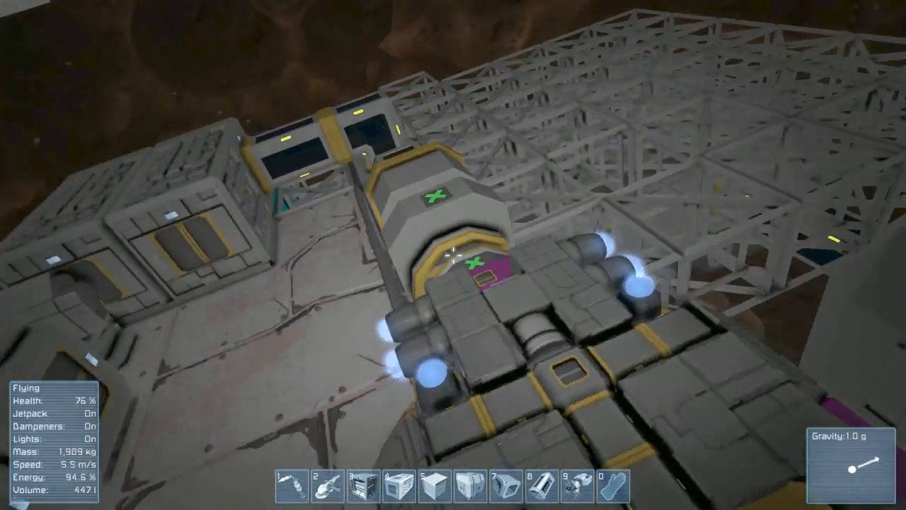
{"action": "mouse_move", "coordinate": [453, 255]}
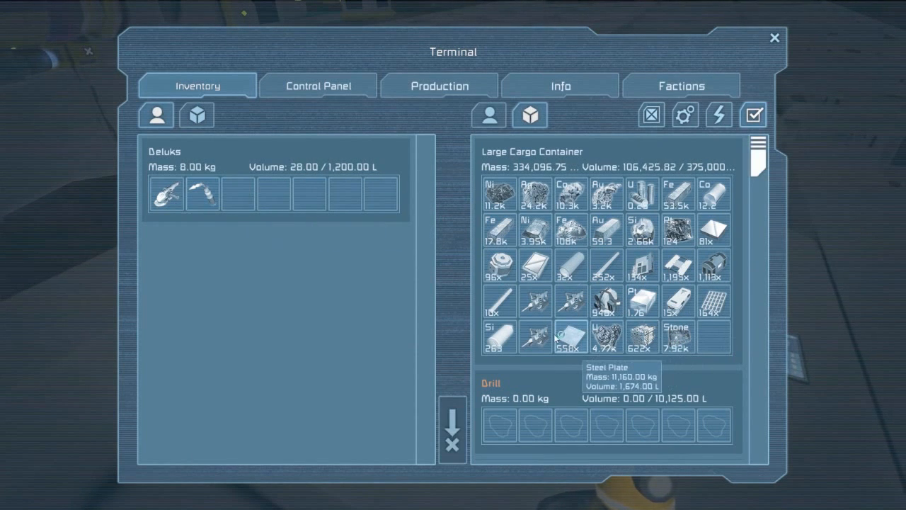
Close the terminal and fly over the base scaffolding with the welder
{"action": "key", "text": "Escape"}
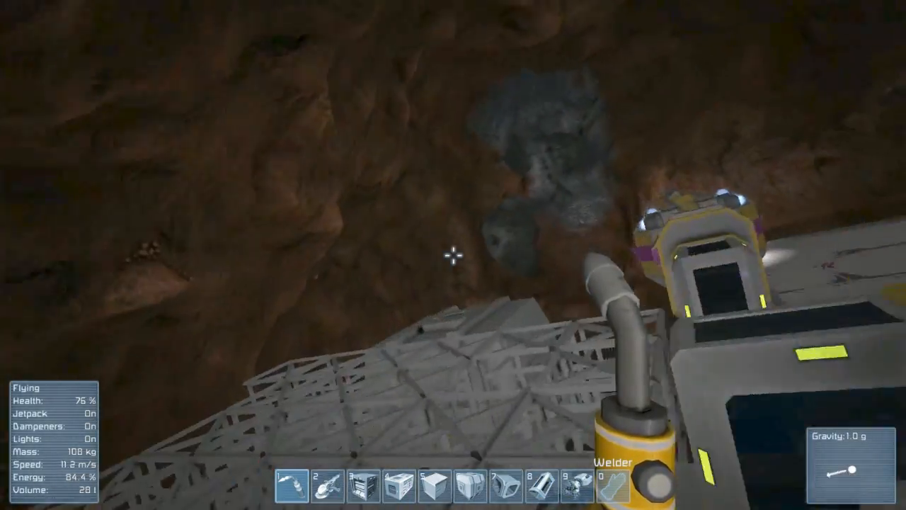
{"action": "mouse_move", "coordinate": [453, 255]}
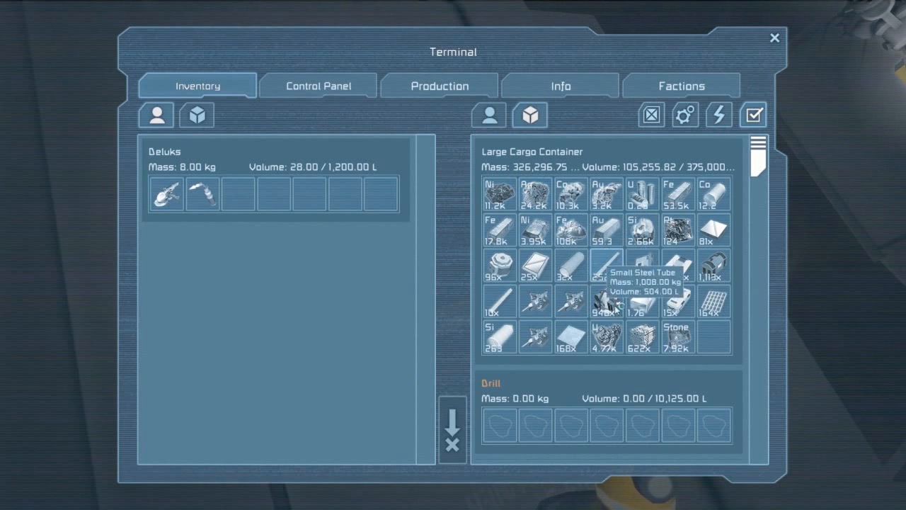
{"action": "mouse_move", "coordinate": [641, 336]}
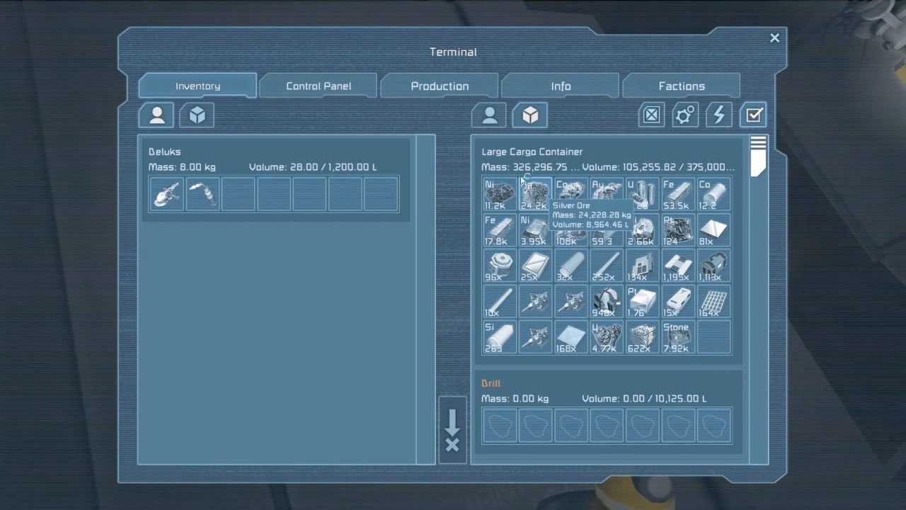
{"action": "mouse_move", "coordinate": [659, 226]}
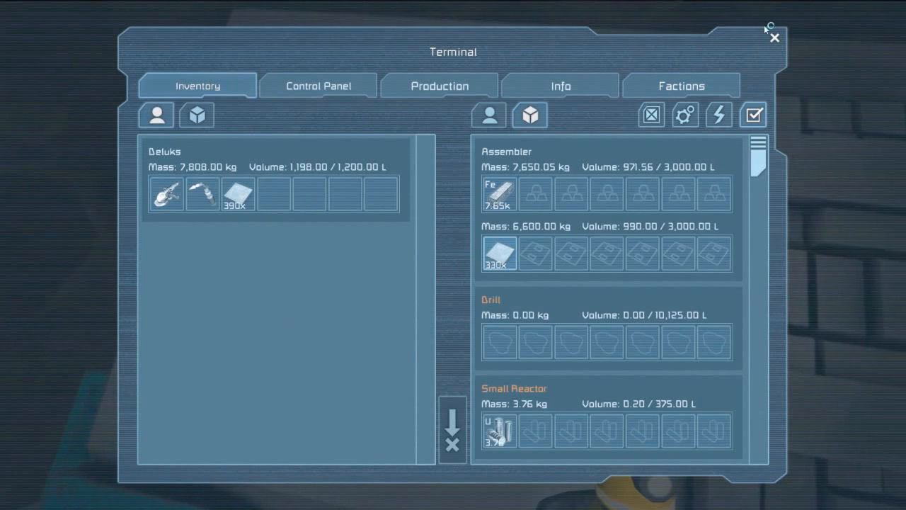
Close and reopen the terminal to list block inventories, starting with empty Refinery 4
{"action": "left_click", "coordinate": [440, 85]}
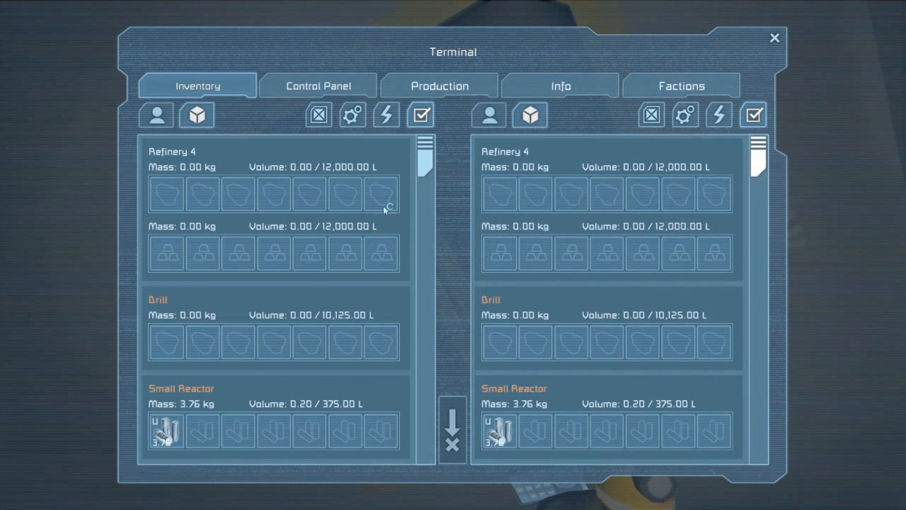
Scroll the block inventories to find Refinery 4's silver ore and Refinery4p
{"action": "scroll", "scroll_direction": "down", "scroll_amount": 3}
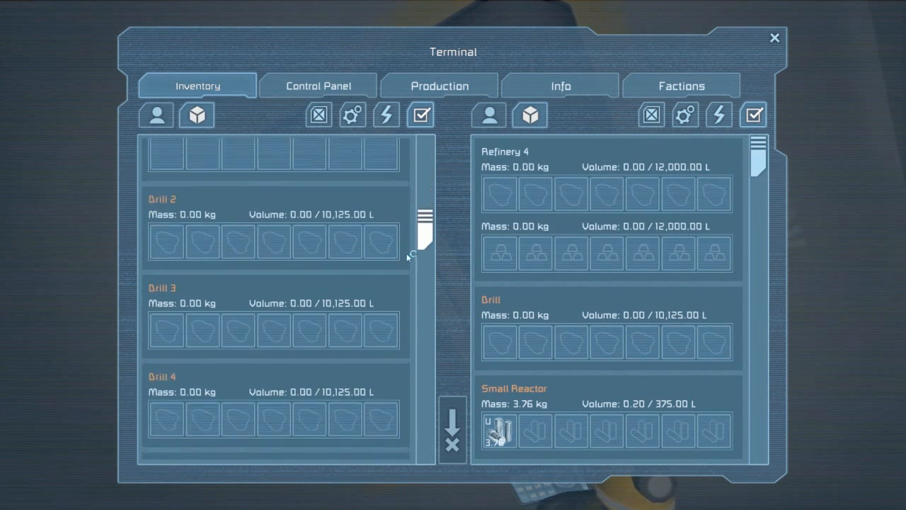
{"action": "scroll", "scroll_direction": "down", "scroll_amount": 3}
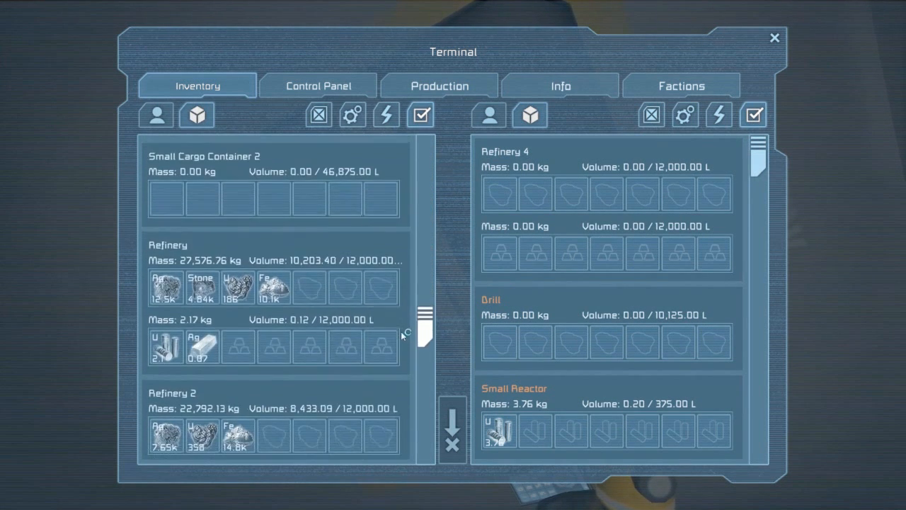
{"action": "scroll", "scroll_direction": "down", "scroll_amount": 3}
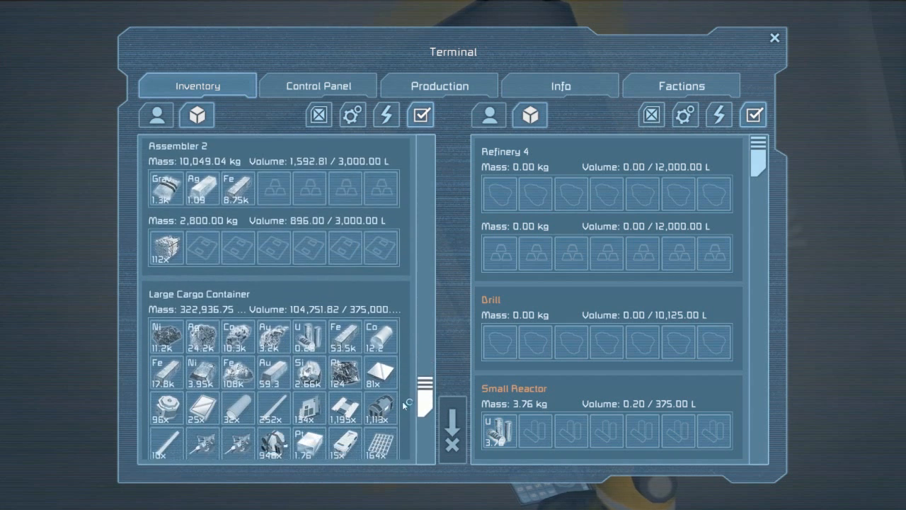
{"action": "scroll", "scroll_direction": "down", "scroll_amount": 3}
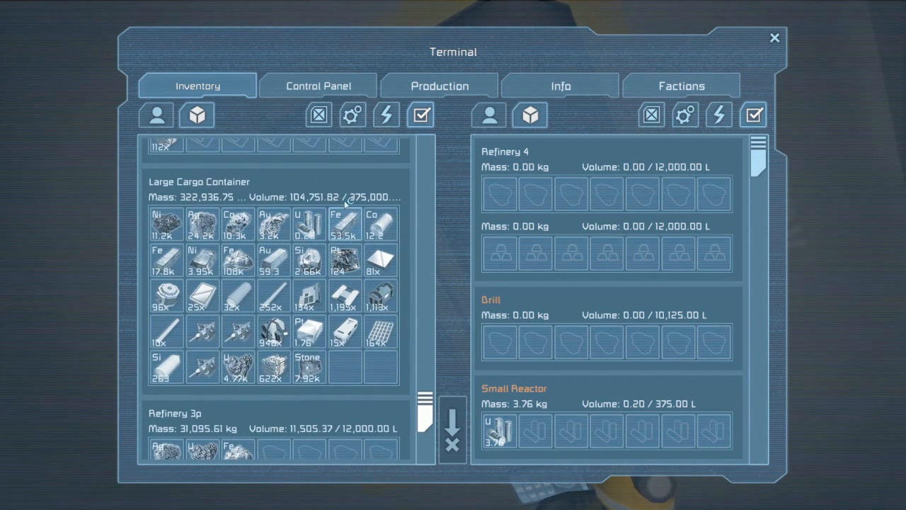
{"action": "mouse_move", "coordinate": [237, 223]}
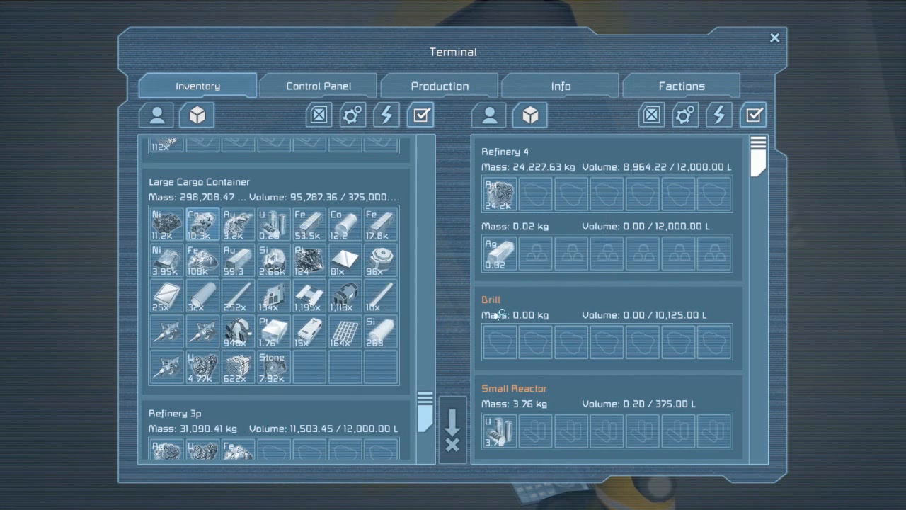
{"action": "mouse_move", "coordinate": [498, 193]}
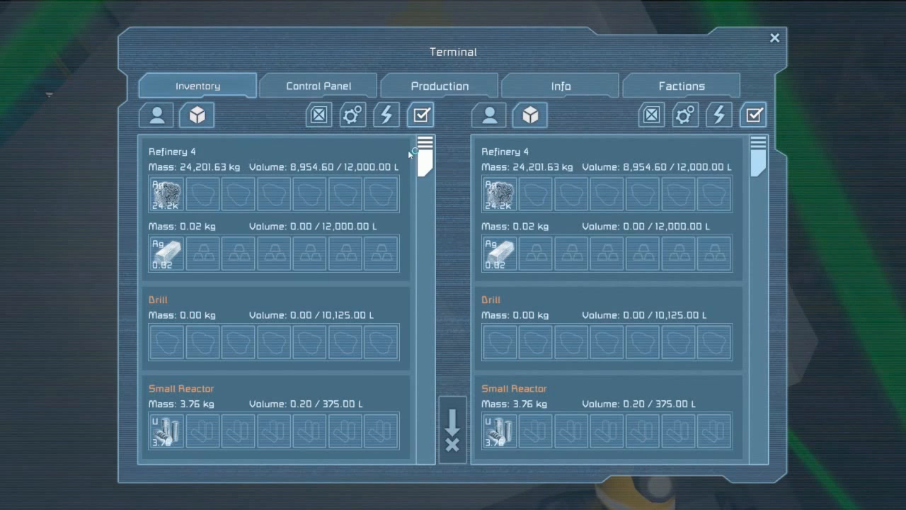
{"action": "scroll", "scroll_direction": "down", "scroll_amount": 3}
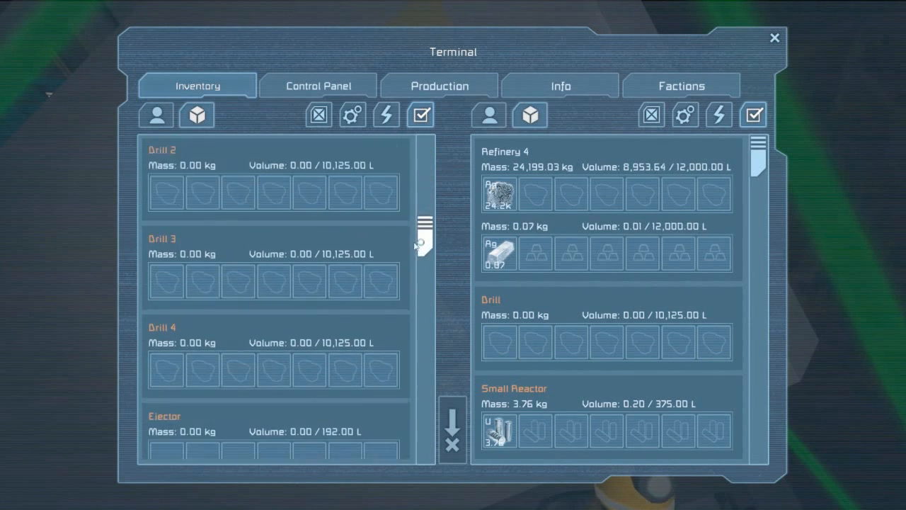
{"action": "scroll", "scroll_direction": "down", "scroll_amount": 3}
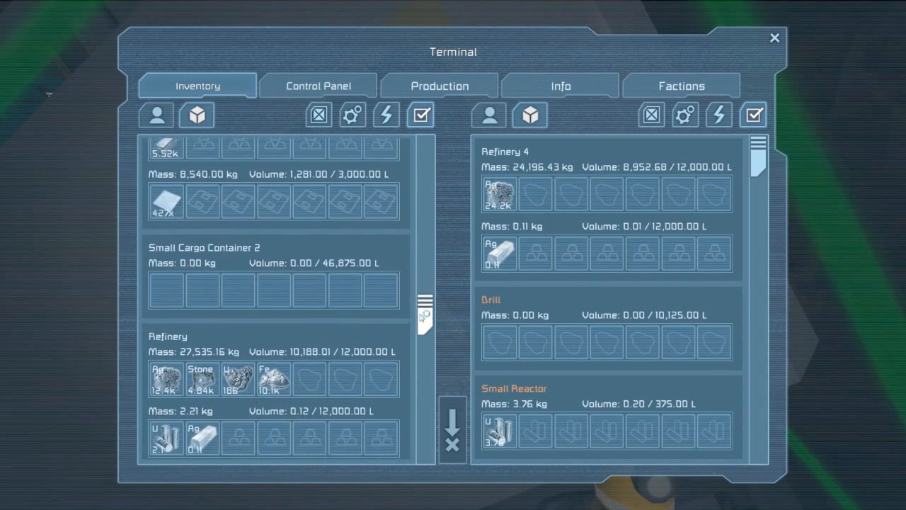
{"action": "scroll", "scroll_direction": "down", "scroll_amount": 3}
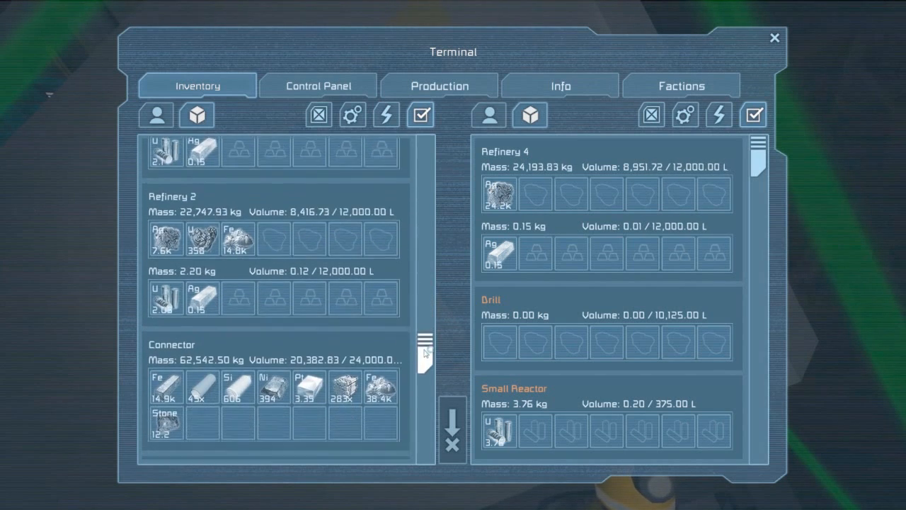
{"action": "scroll", "scroll_direction": "down", "scroll_amount": 3}
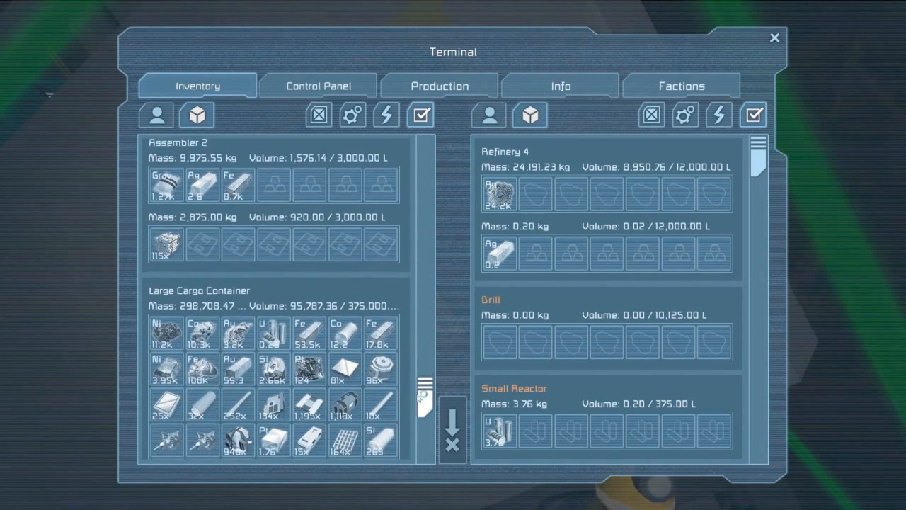
{"action": "scroll", "scroll_direction": "down", "scroll_amount": 3}
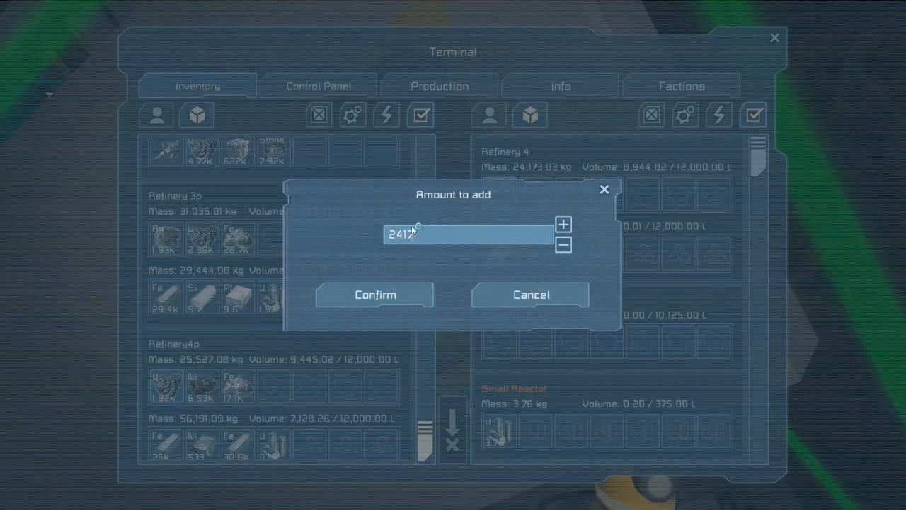
Enter the silver ore amount and confirm moving about 4,000 into Refinery4p
{"action": "type", "text": "3000"}
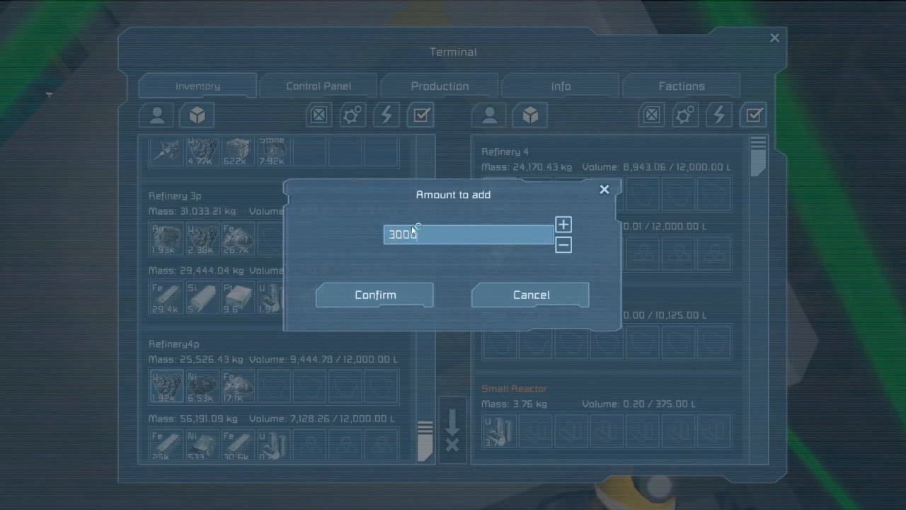
{"action": "type", "text": "4"}
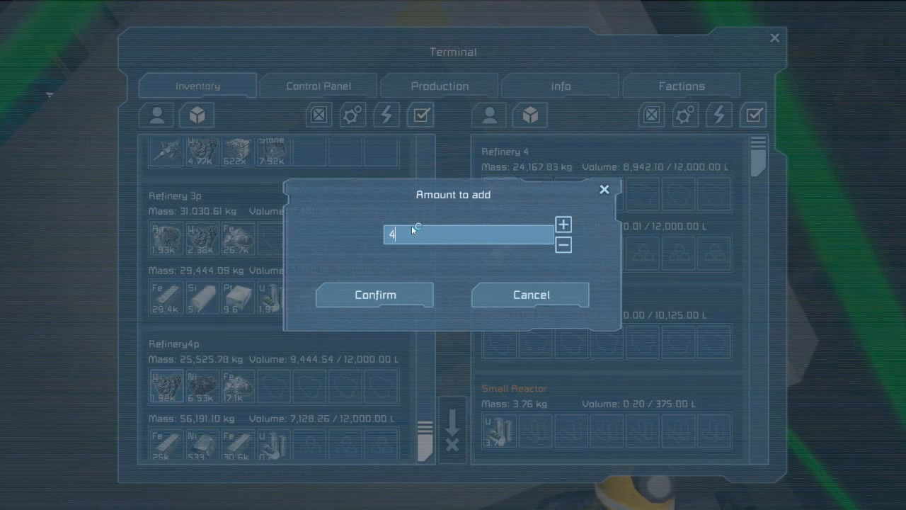
{"action": "left_click", "coordinate": [374, 295]}
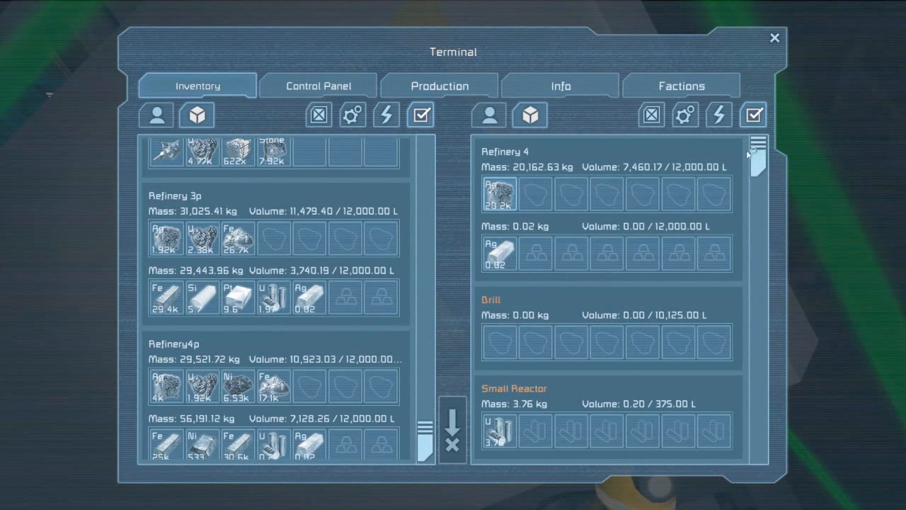
{"action": "scroll", "scroll_direction": "down", "scroll_amount": 3}
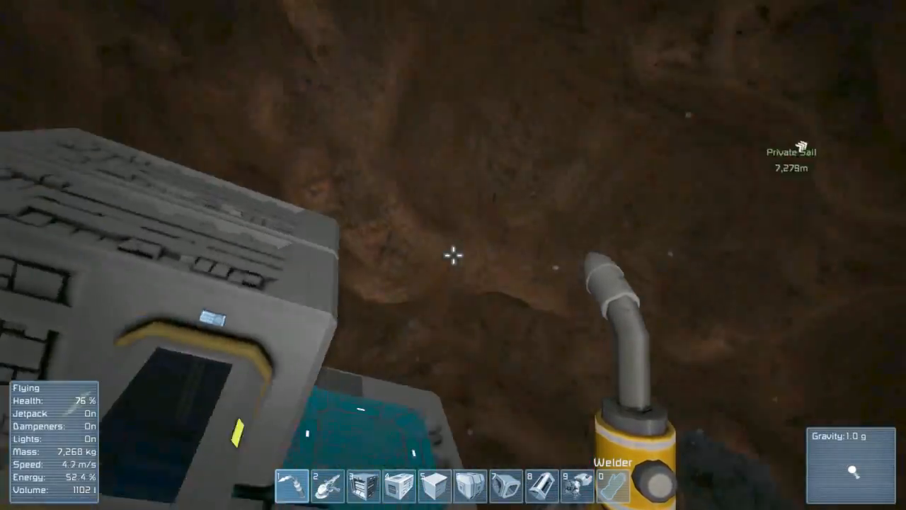
{"action": "mouse_move", "coordinate": [454, 255]}
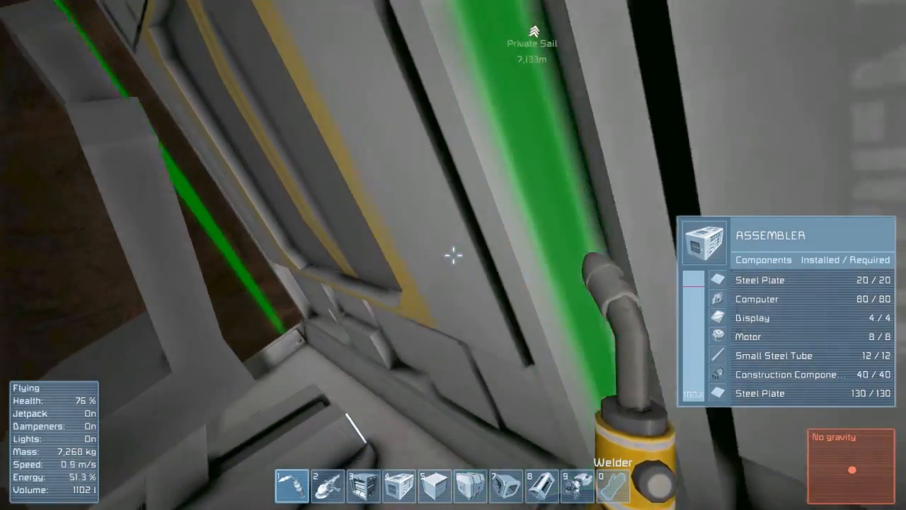
Close the terminal with K and take the small drilling ship's controls
{"action": "key", "text": "k"}
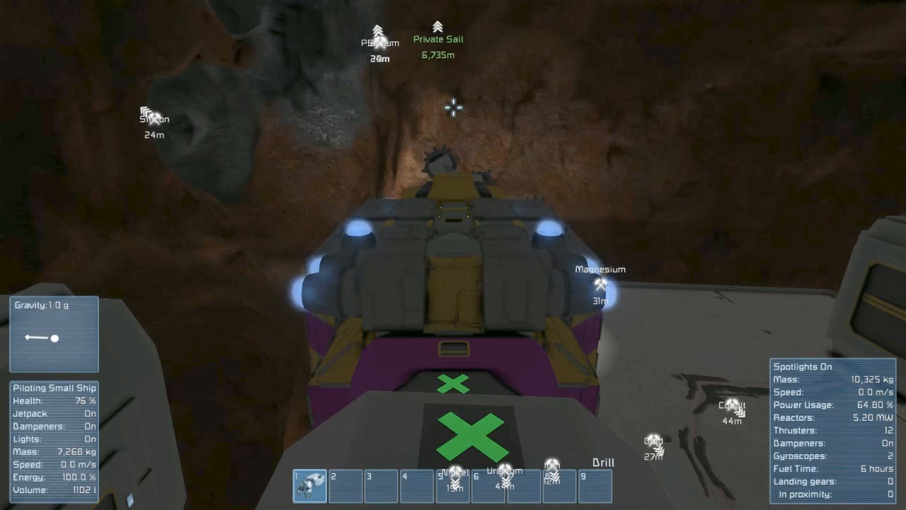
Open the ship terminal with K and scroll through the drilling ship's inventories
{"action": "key", "text": "K"}
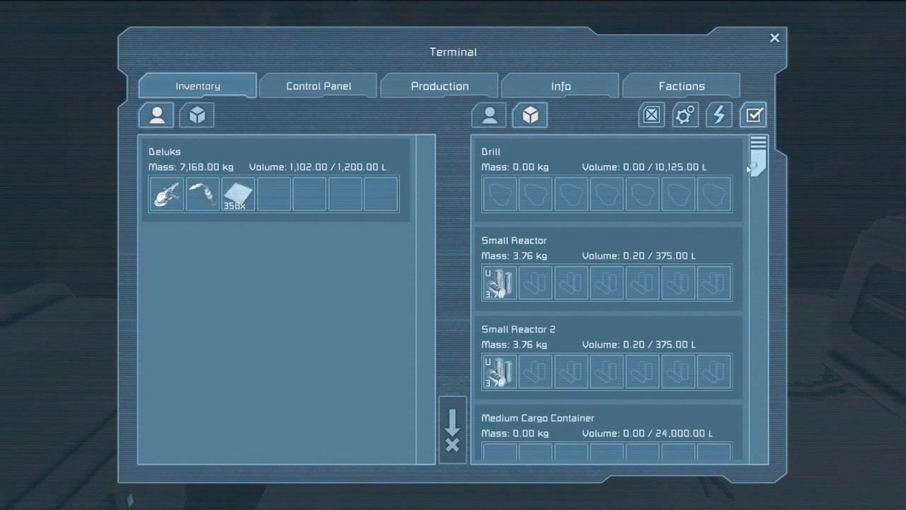
{"action": "scroll", "scroll_direction": "down", "scroll_amount": 3}
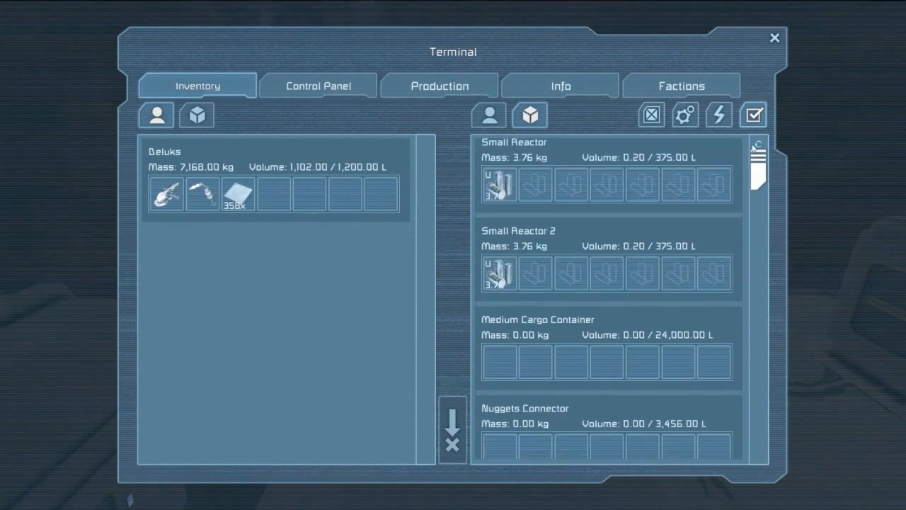
{"action": "scroll", "scroll_direction": "down", "scroll_amount": 3}
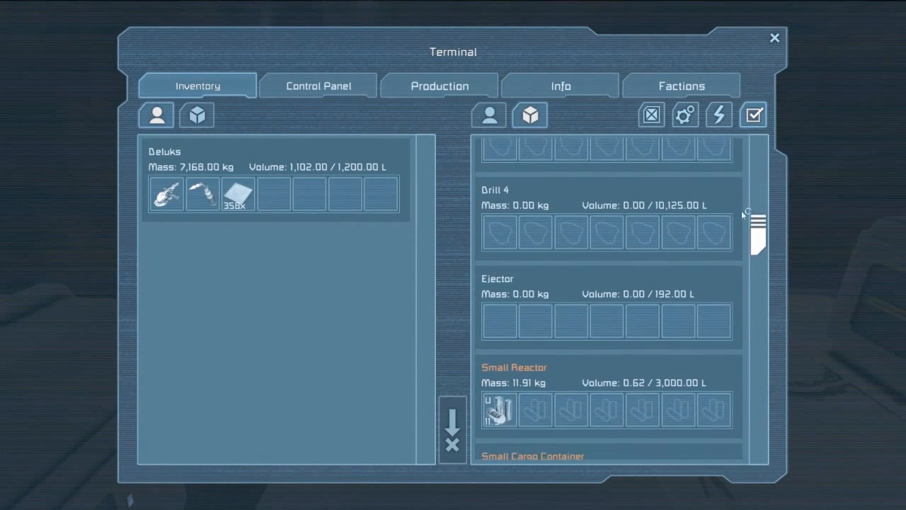
{"action": "scroll", "scroll_direction": "down", "scroll_amount": 3}
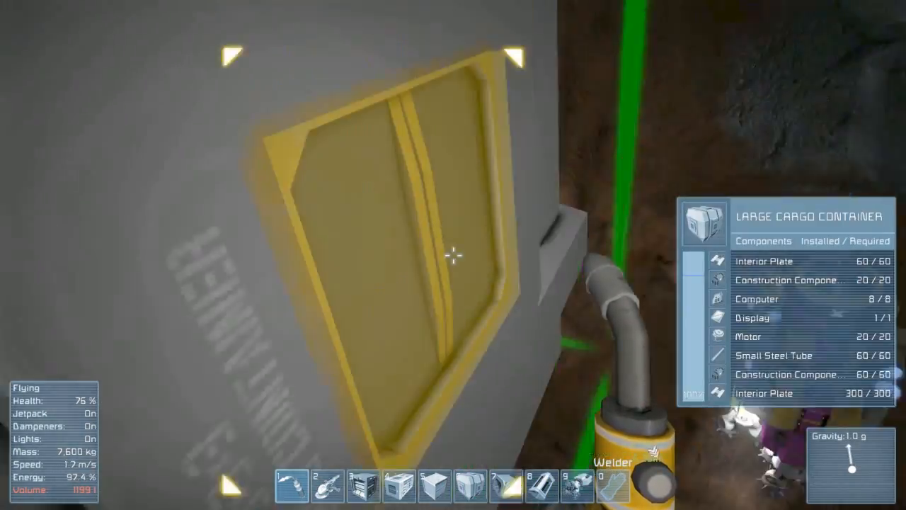
Open the large cargo container's inventory, offload the carried plates, and close it
{"action": "key", "text": "K"}
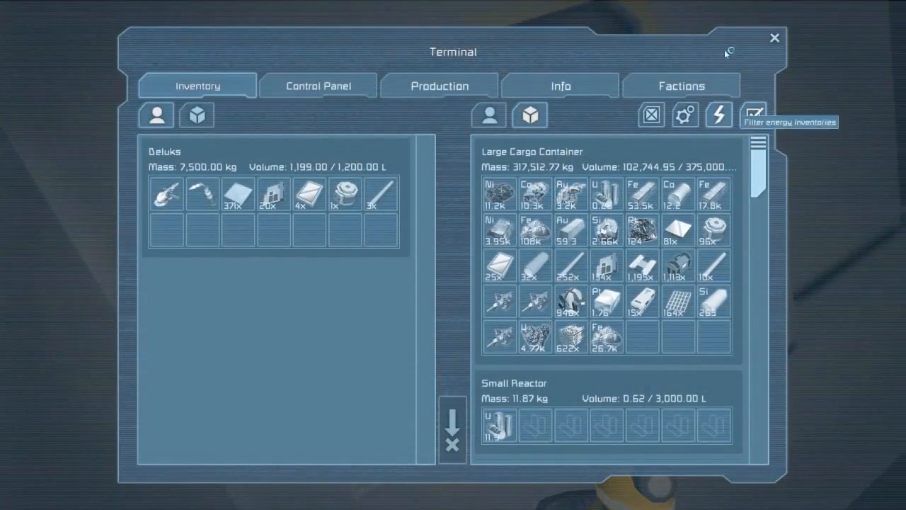
{"action": "left_click", "coordinate": [775, 38]}
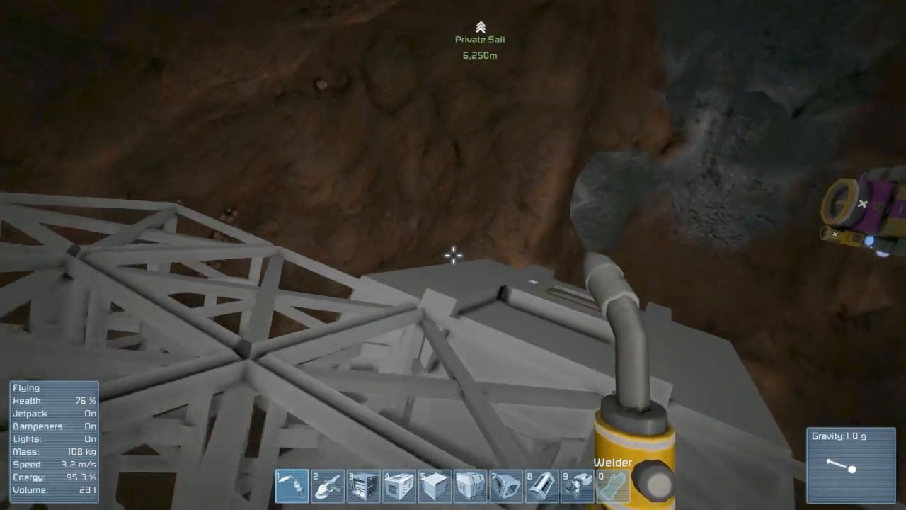
{"action": "mouse_move", "coordinate": [453, 255]}
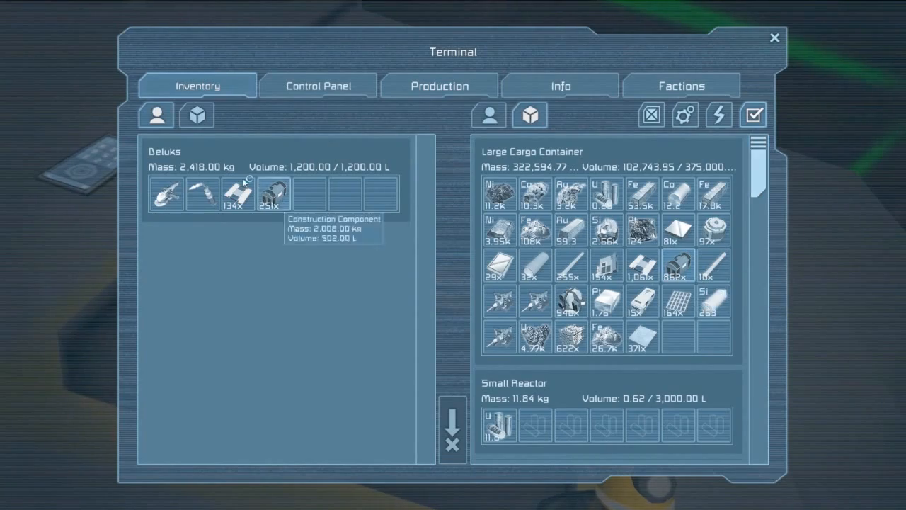
{"action": "mouse_move", "coordinate": [757, 46]}
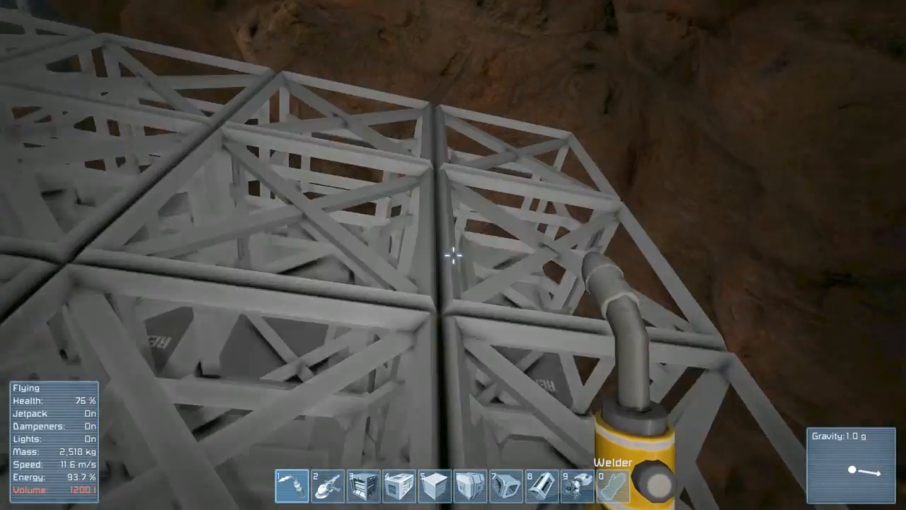
Weld the steel framework lattice of the new dock structure
{"action": "left_click", "coordinate": [453, 255]}
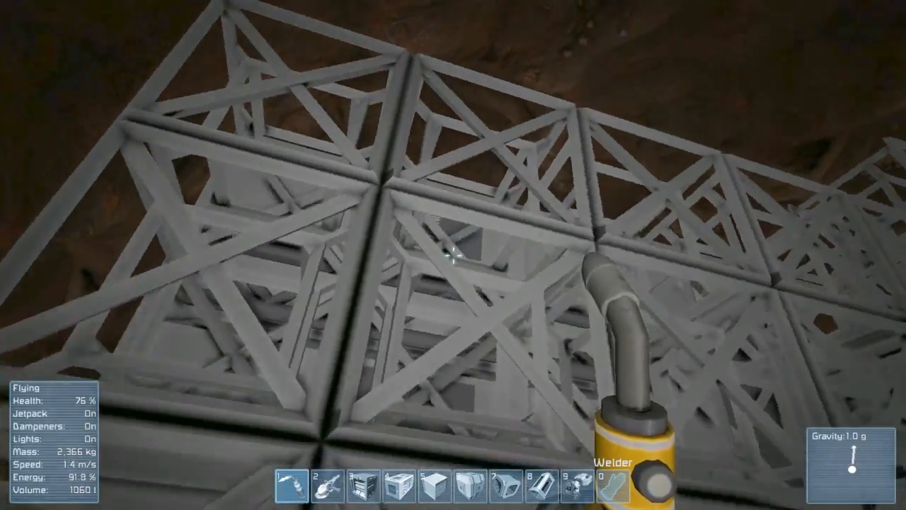
{"action": "mouse_move", "coordinate": [453, 255]}
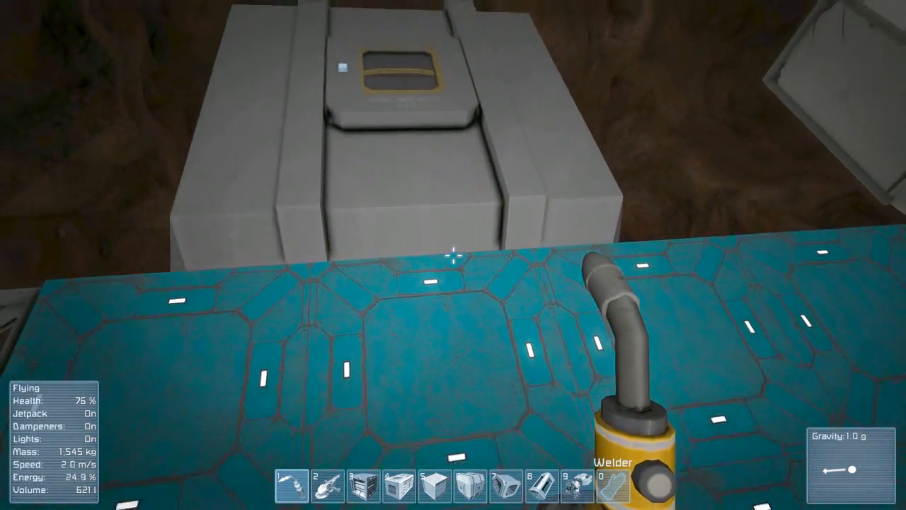
{"action": "mouse_move", "coordinate": [453, 254]}
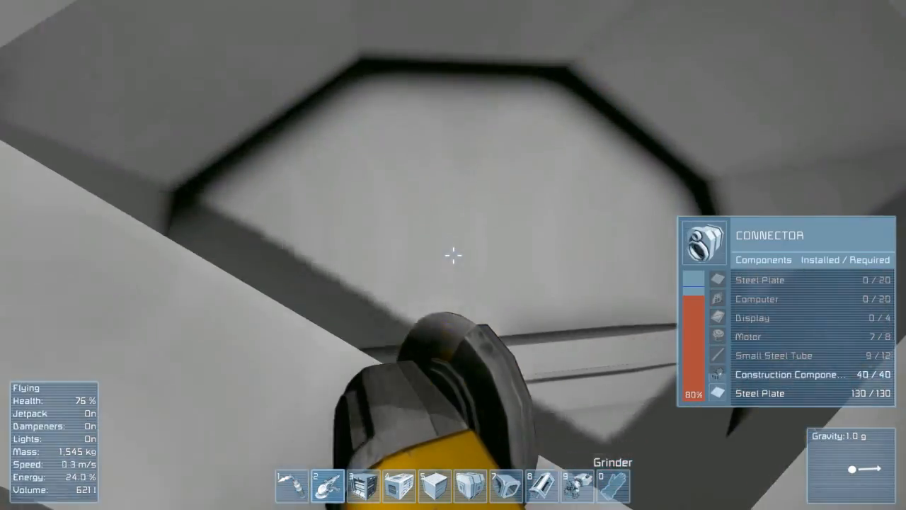
Grind the connector block until its steel plates are stripped and it shows incomplete
{"action": "left_click", "coordinate": [453, 254]}
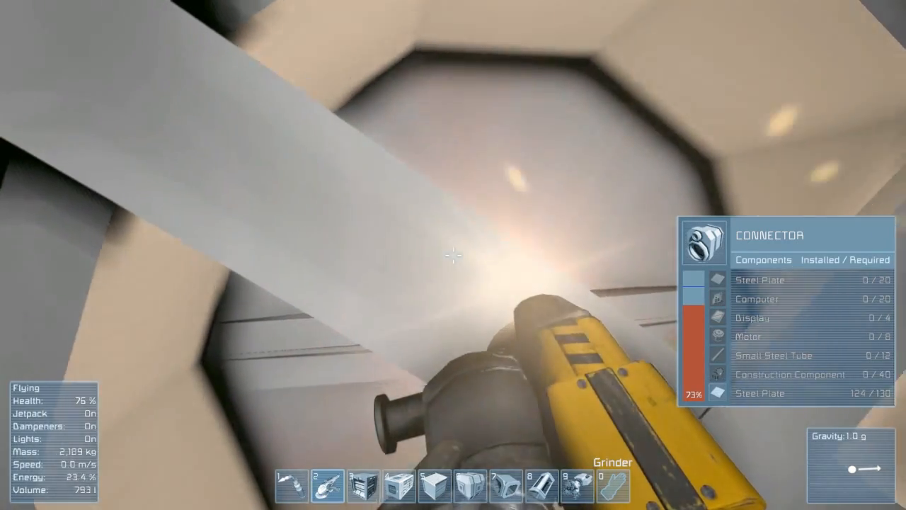
{"action": "left_click", "coordinate": [454, 255]}
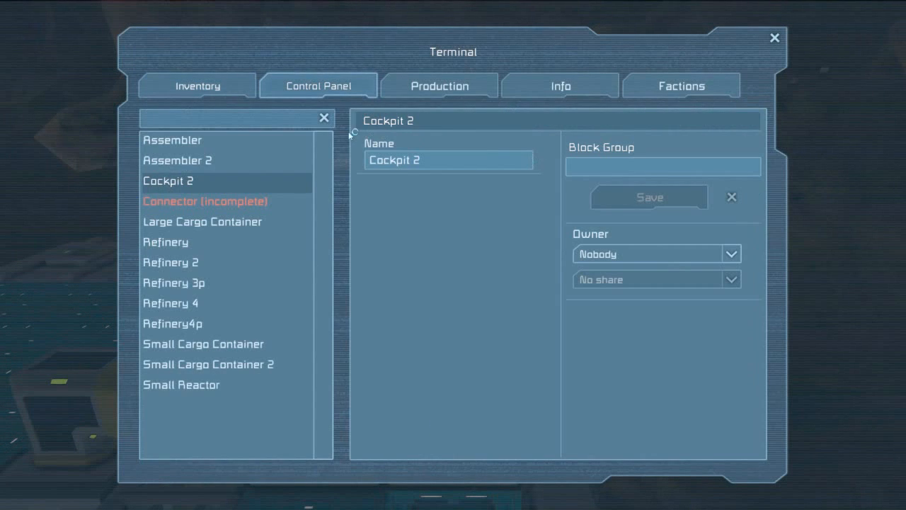
{"action": "mouse_move", "coordinate": [191, 120]}
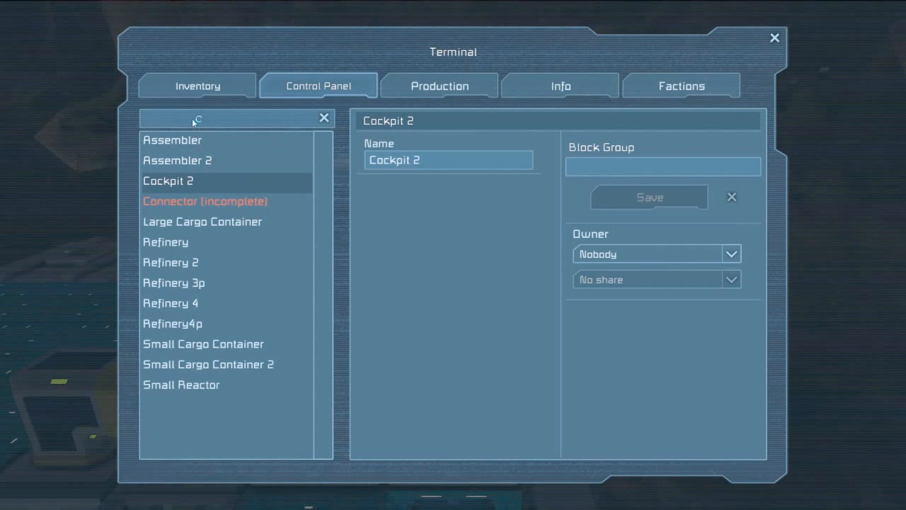
Check the stalled steel plate queue and the assembler's 16 iron ingots and 677 plates
{"action": "left_click", "coordinate": [439, 85]}
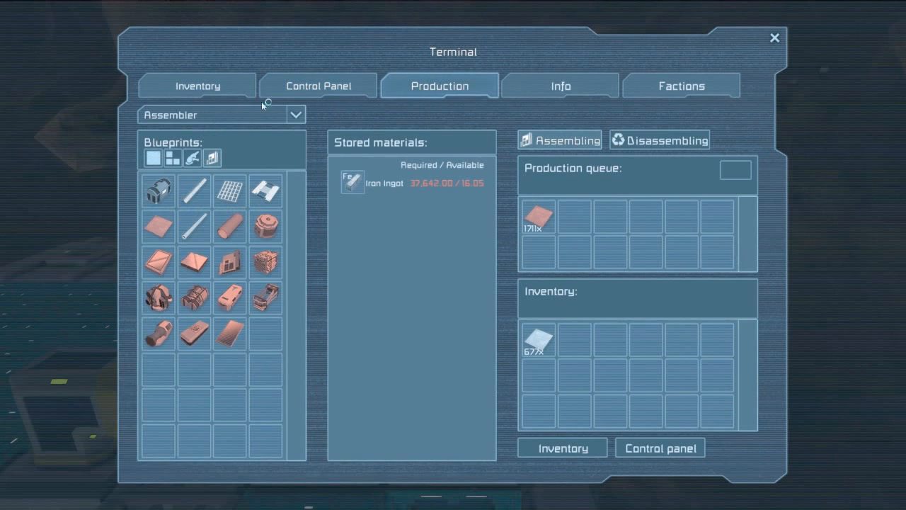
{"action": "mouse_move", "coordinate": [514, 210]}
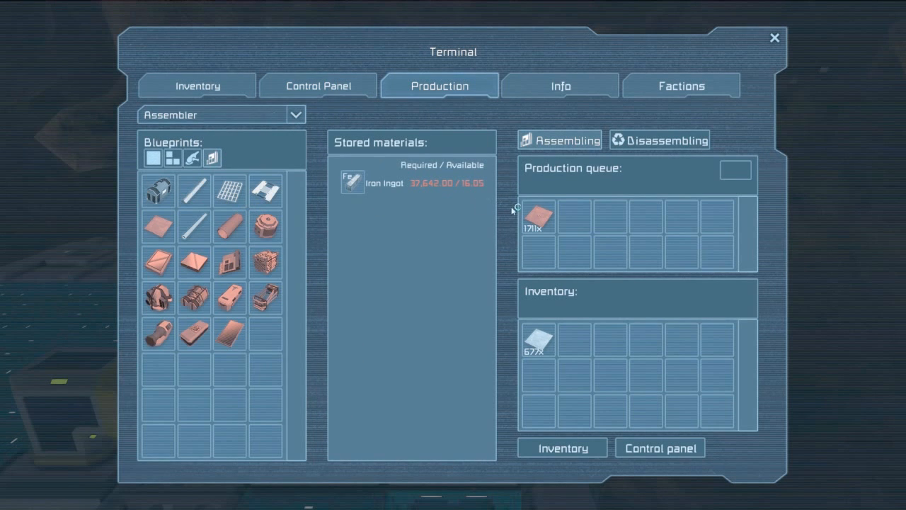
{"action": "mouse_move", "coordinate": [538, 216]}
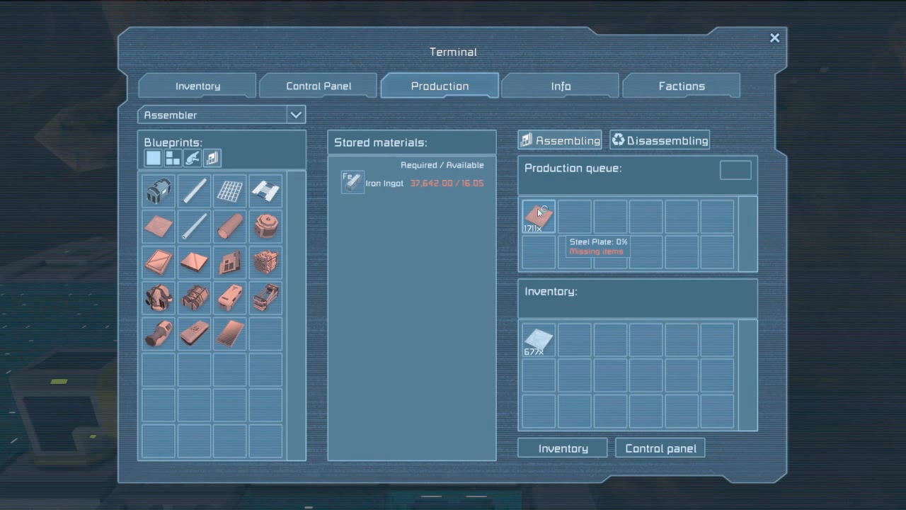
{"action": "mouse_move", "coordinate": [208, 106]}
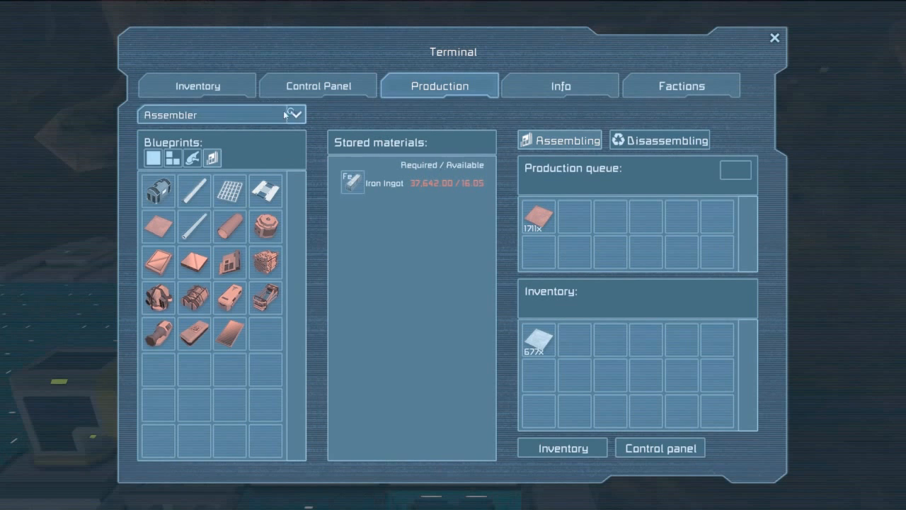
{"action": "left_click", "coordinate": [196, 85]}
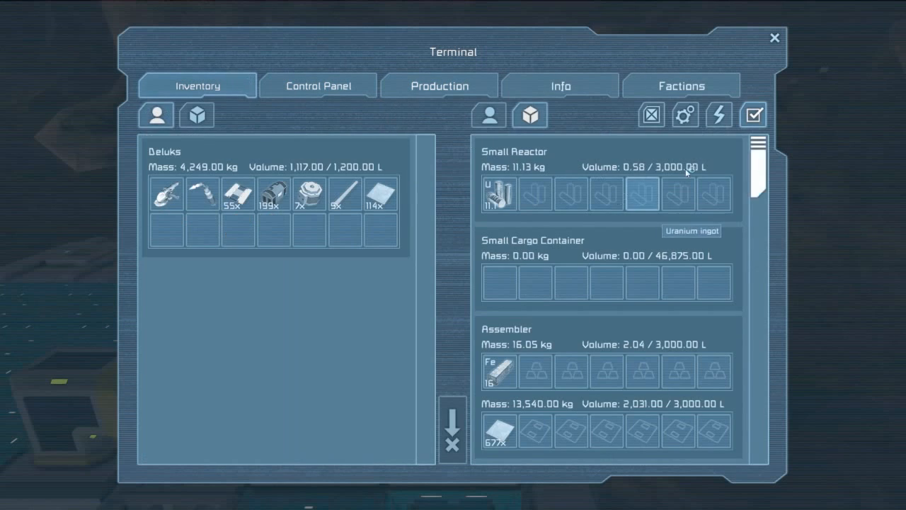
{"action": "scroll", "scroll_direction": "down", "scroll_amount": 3}
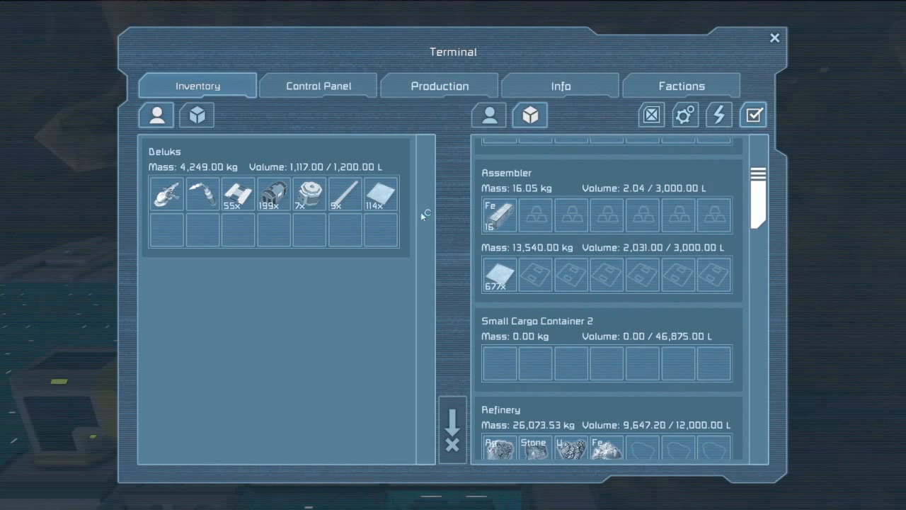
{"action": "mouse_move", "coordinate": [196, 115]}
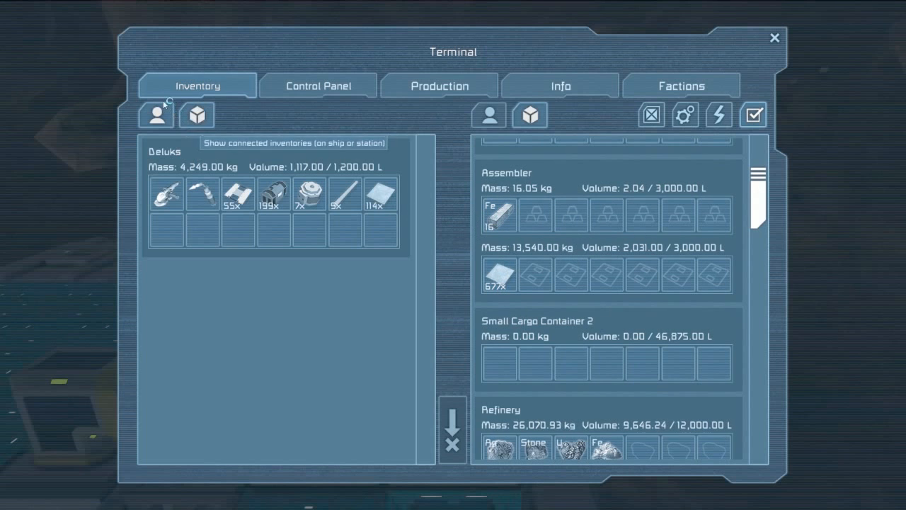
{"action": "mouse_move", "coordinate": [499, 214]}
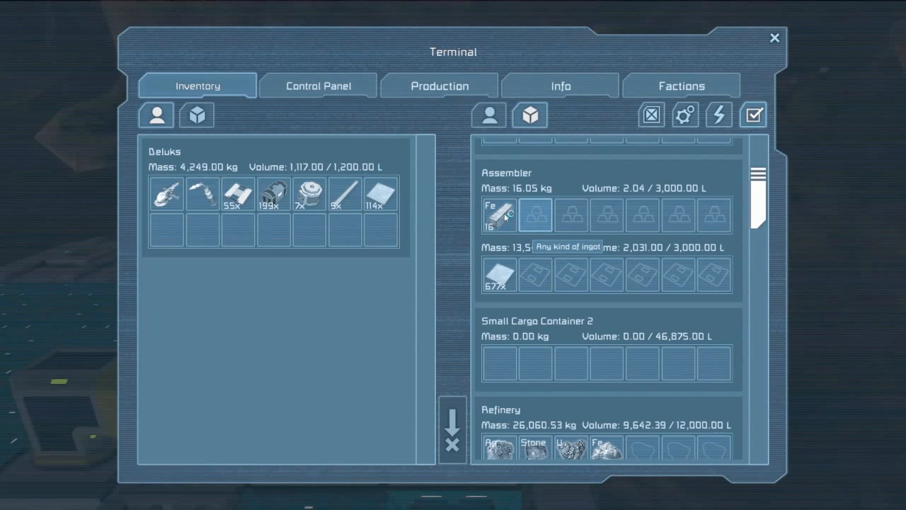
{"action": "mouse_move", "coordinate": [197, 115]}
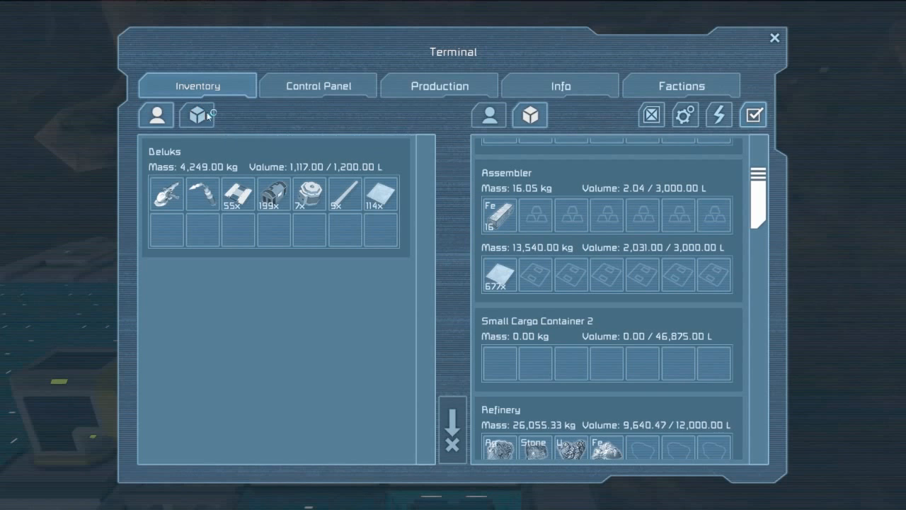
{"action": "left_click", "coordinate": [439, 85]}
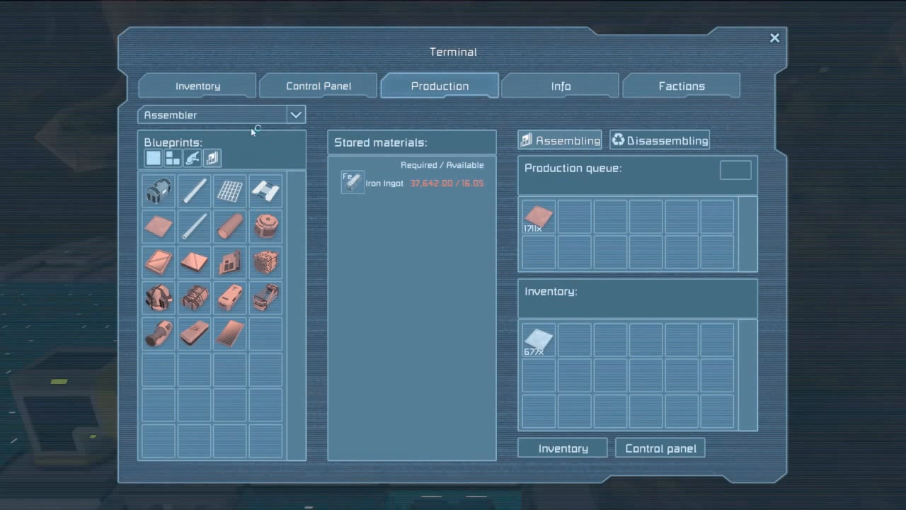
{"action": "mouse_move", "coordinate": [264, 91]}
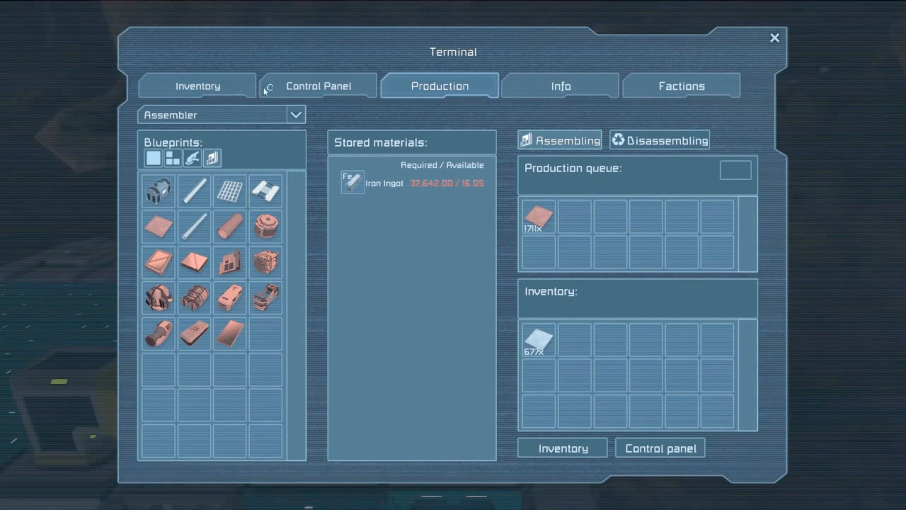
Close the terminal and head toward the refineries with the grinder
{"action": "left_click", "coordinate": [197, 85]}
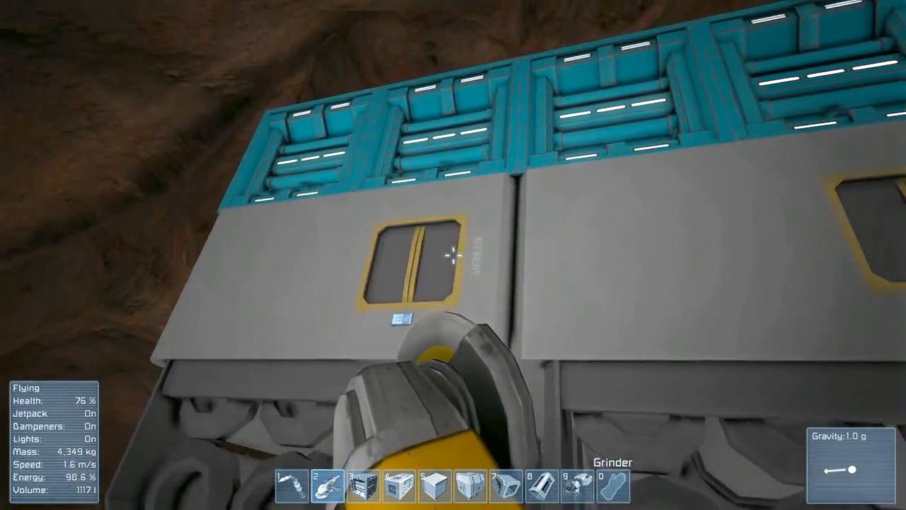
{"action": "key", "text": "g"}
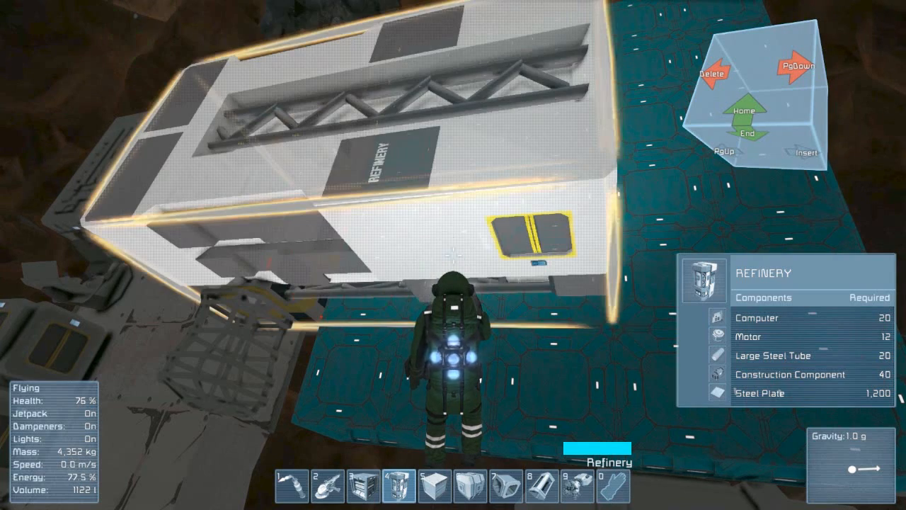
Shed most carried cargo through the inventory terminal and switch to the hand drill
{"action": "key", "text": "Delete"}
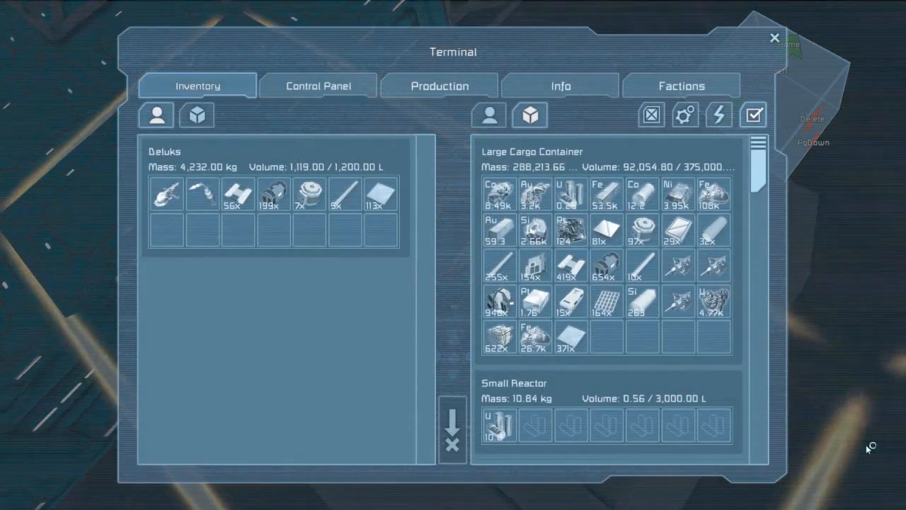
{"action": "mouse_move", "coordinate": [379, 195]}
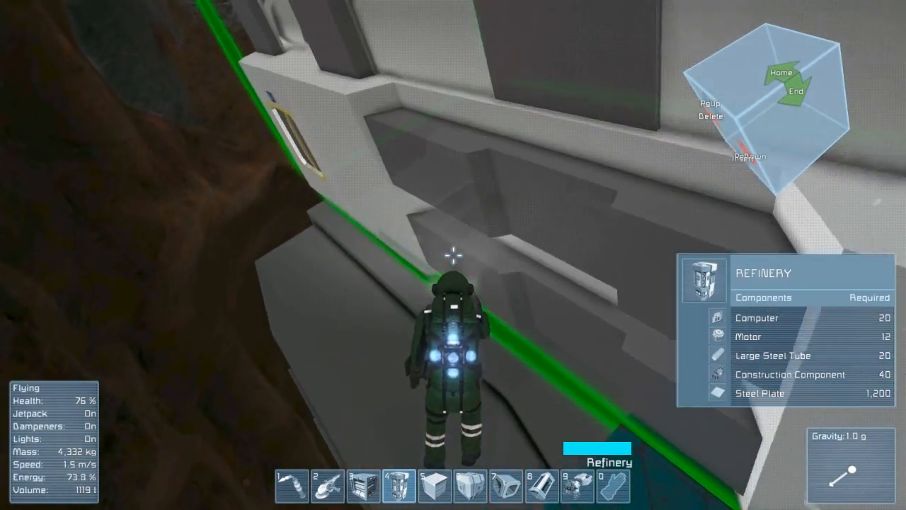
{"action": "key", "text": "k"}
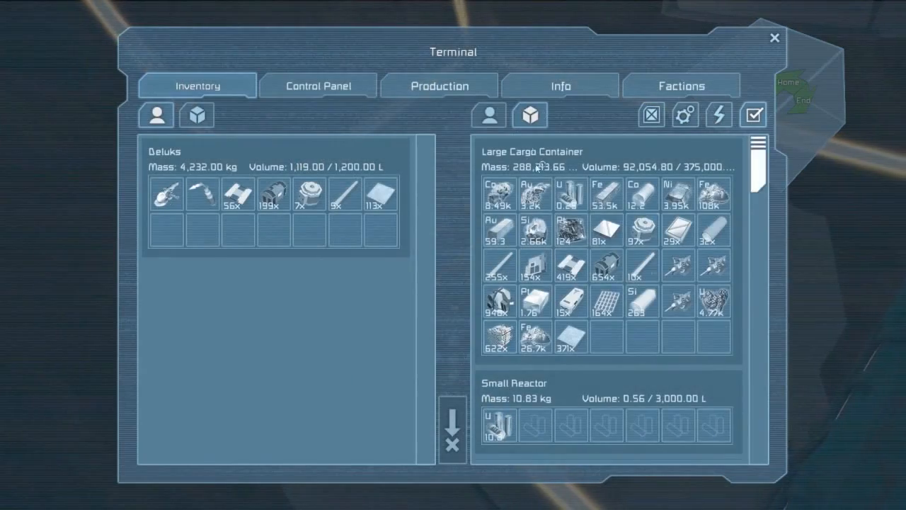
{"action": "mouse_move", "coordinate": [379, 195]}
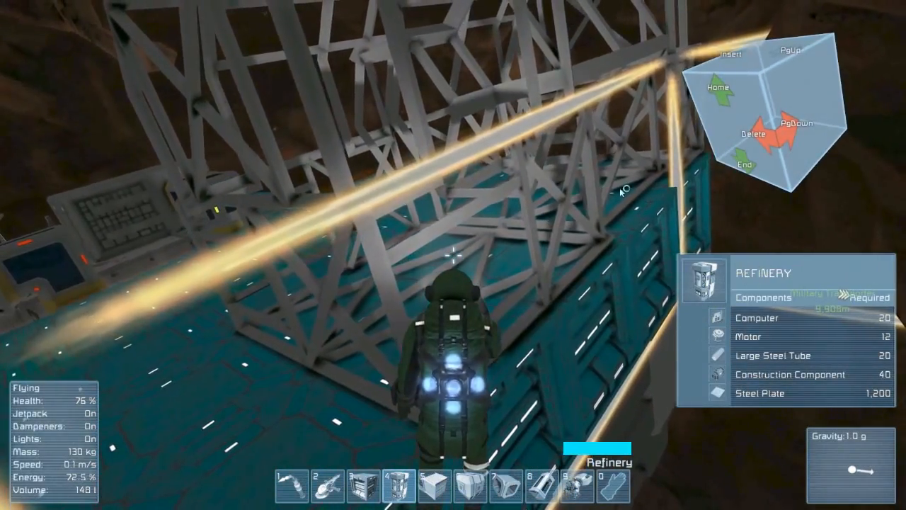
{"action": "key", "text": "g"}
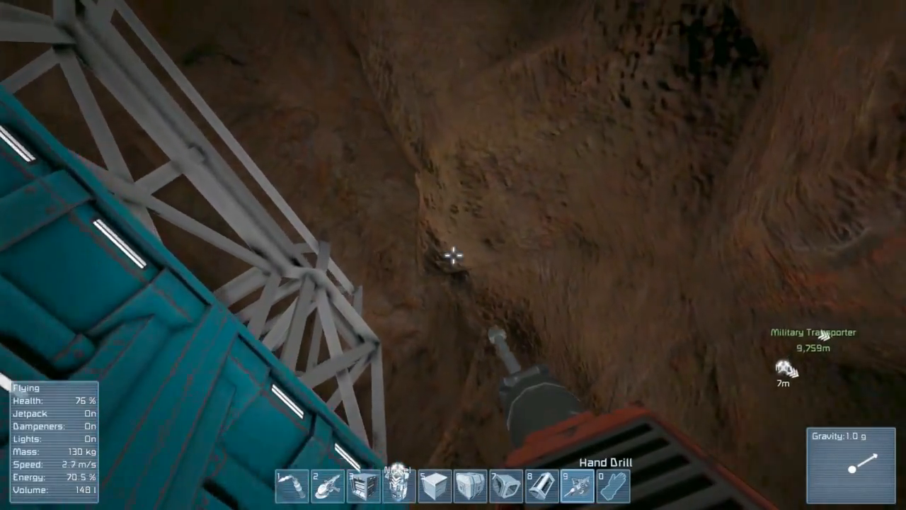
Drill the rock face beside the teal station wall, near an iron deposit
{"action": "left_click", "coordinate": [453, 269]}
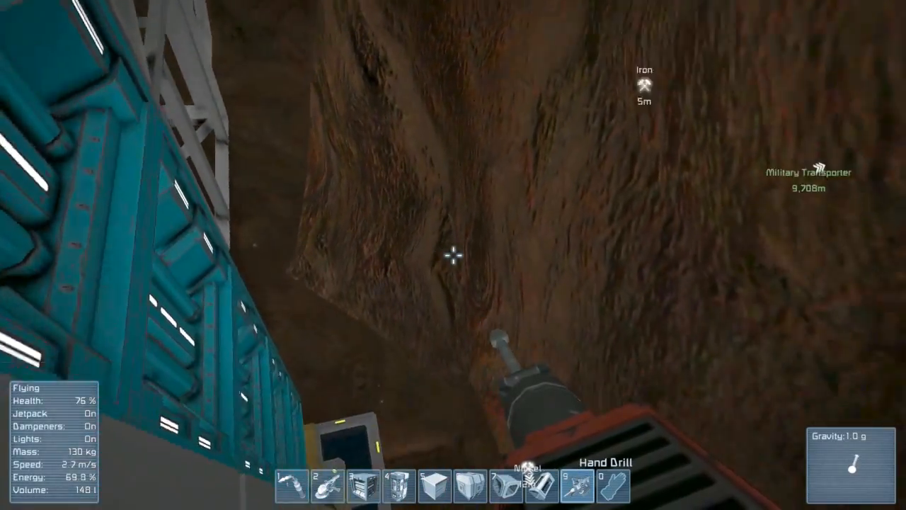
{"action": "mouse_move", "coordinate": [454, 269]}
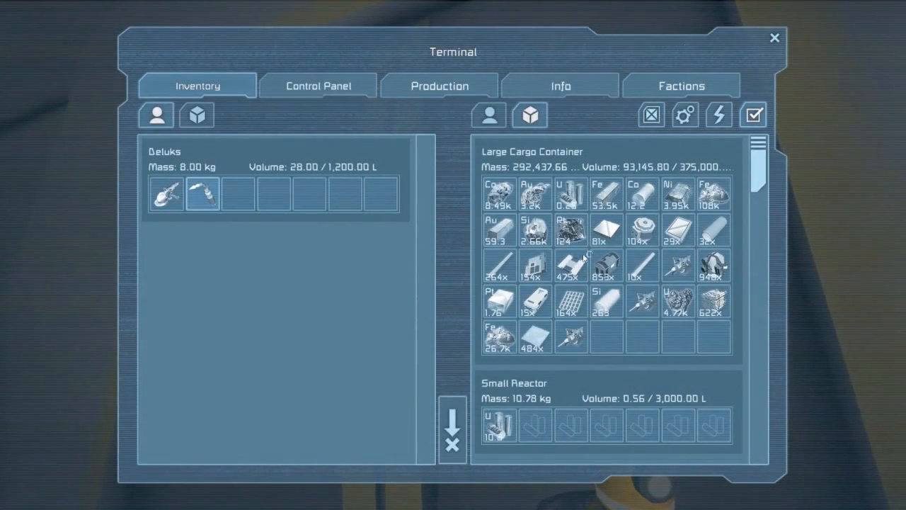
{"action": "mouse_move", "coordinate": [642, 229]}
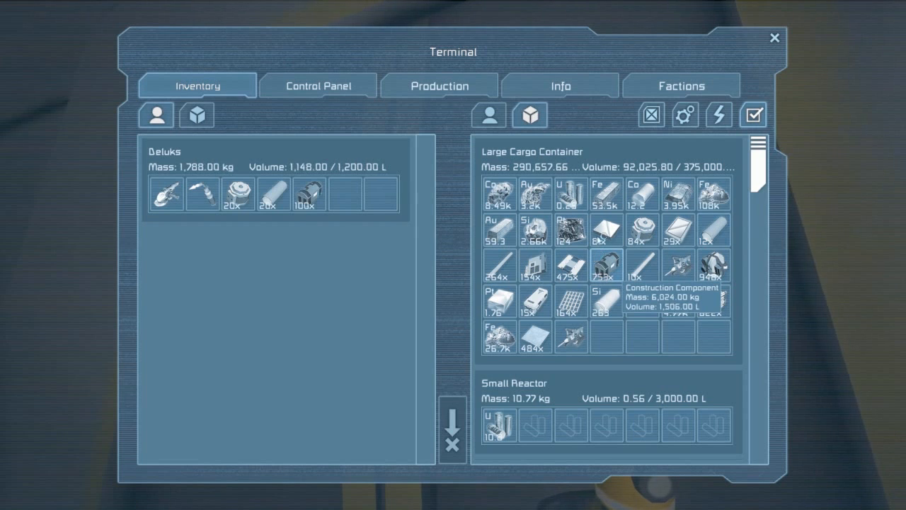
{"action": "mouse_move", "coordinate": [499, 265]}
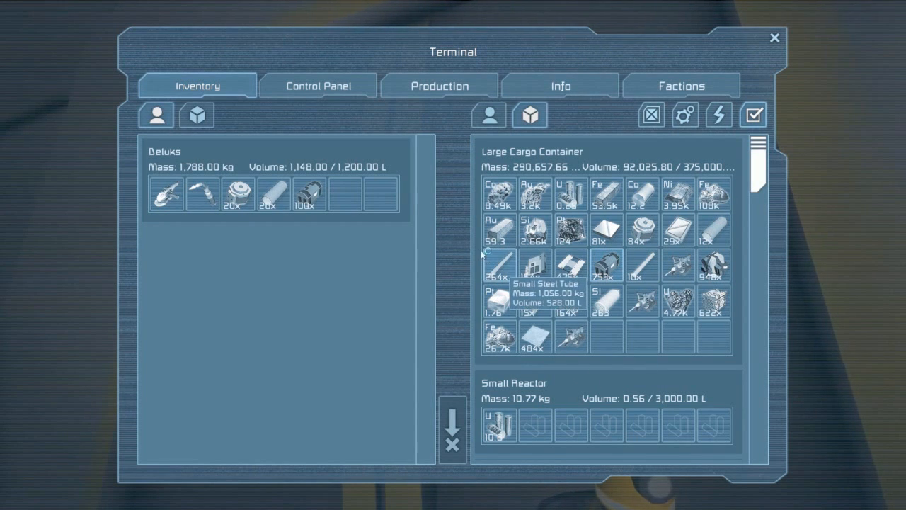
{"action": "mouse_move", "coordinate": [633, 297]}
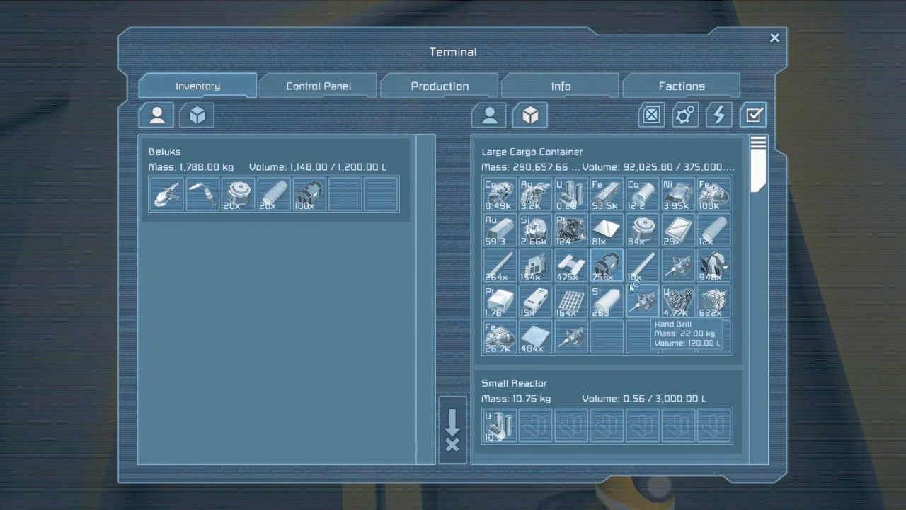
{"action": "mouse_move", "coordinate": [713, 231]}
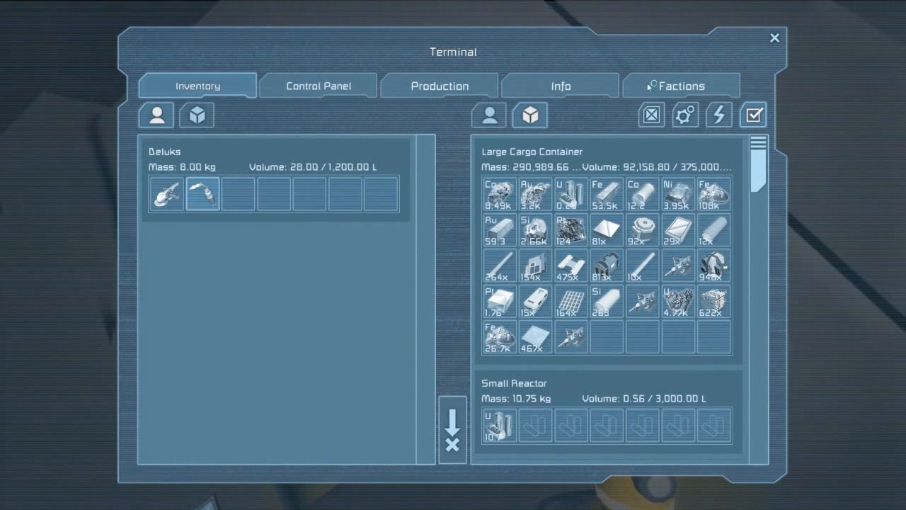
{"action": "mouse_move", "coordinate": [535, 264]}
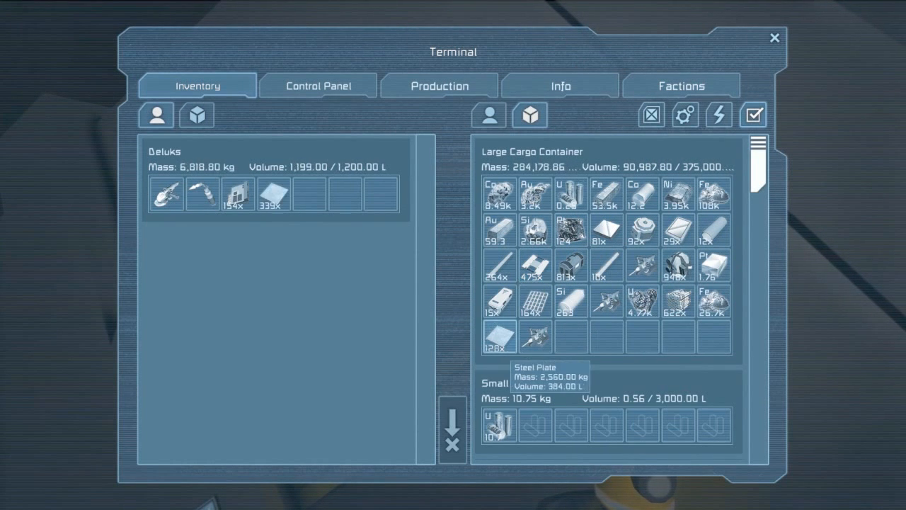
Swap items with the Large Cargo Container to carry 128 steel plates
{"action": "left_click", "coordinate": [775, 38]}
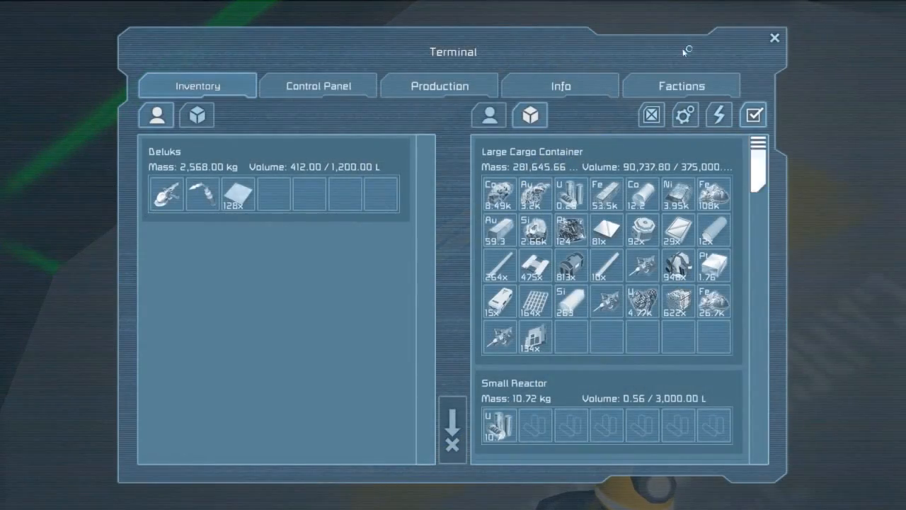
Close the inventory and weld the assembler until all 130 steel plates are installed
{"action": "left_click", "coordinate": [775, 37]}
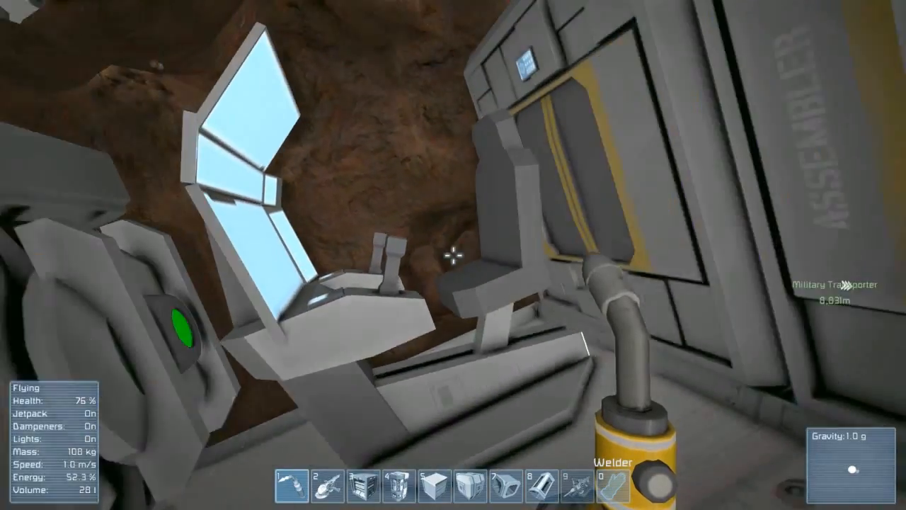
{"action": "key", "text": "k"}
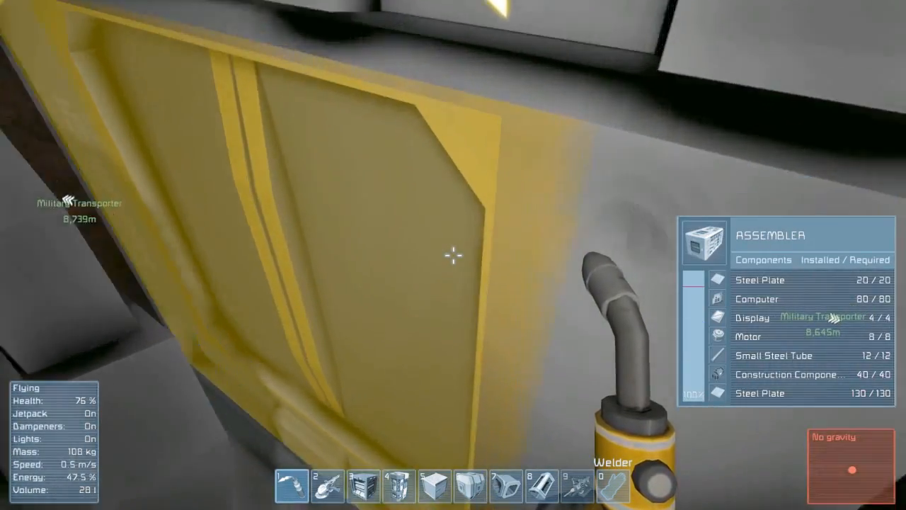
View the assembler's iron ingots and produced steel plates in its inventory
{"action": "key", "text": "K"}
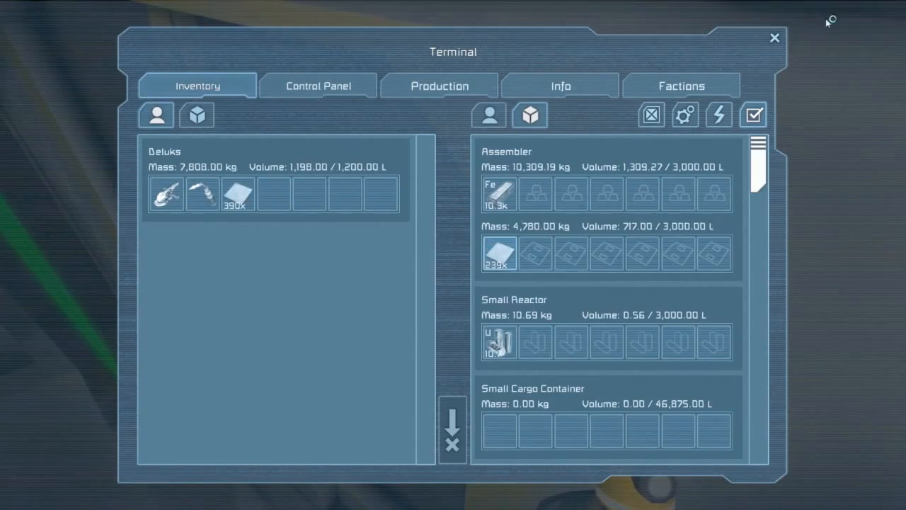
{"action": "left_click", "coordinate": [774, 37]}
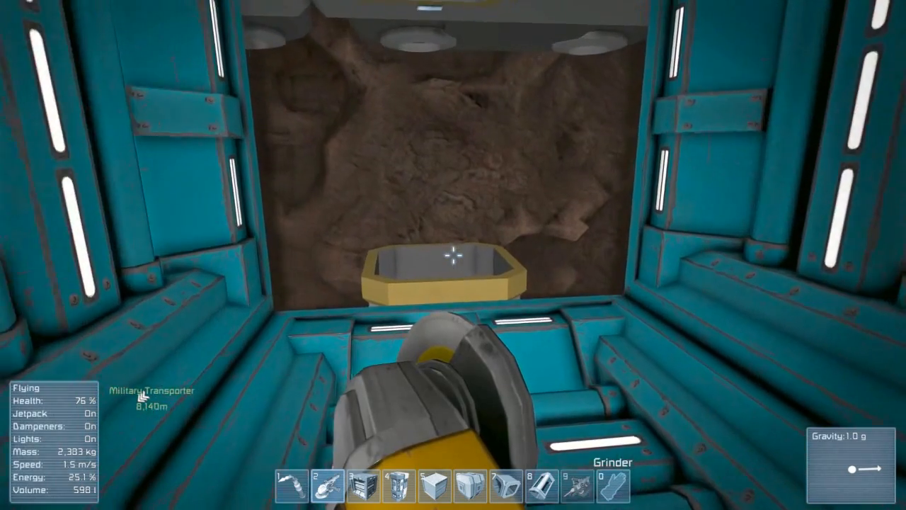
Drag the Conveyor block icon into an empty toolbar slot
{"action": "key", "text": "g"}
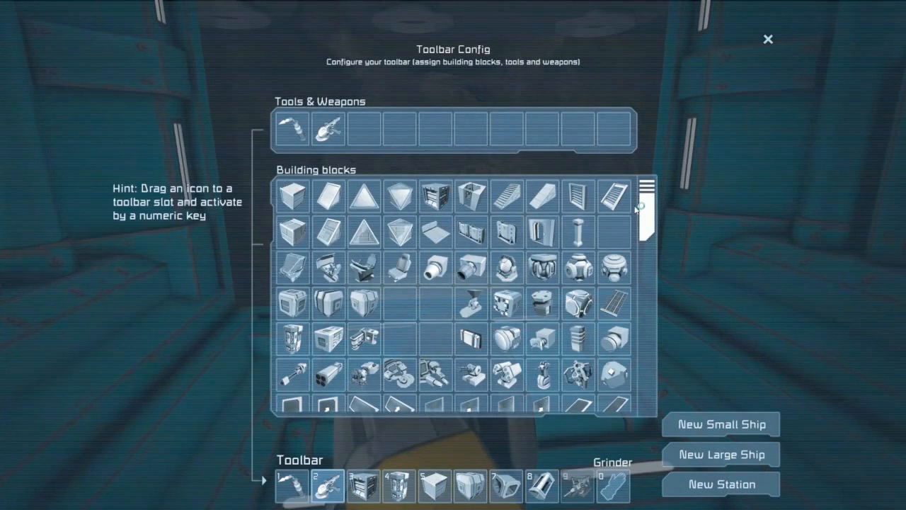
{"action": "mouse_move", "coordinate": [329, 268]}
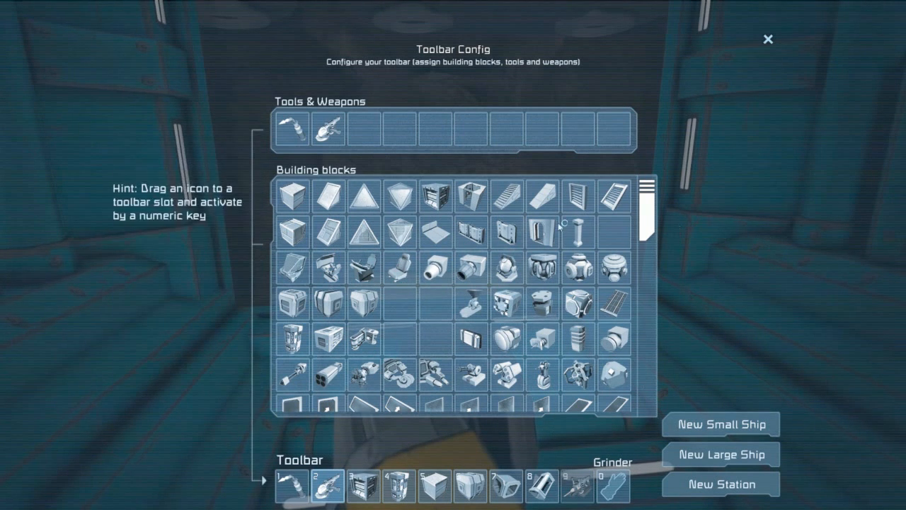
{"action": "scroll", "scroll_direction": "down", "scroll_amount": 3}
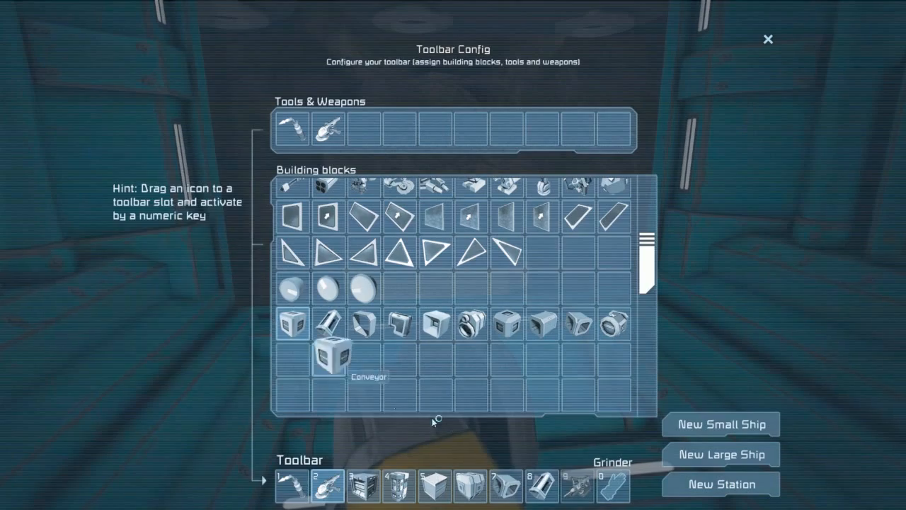
{"action": "left_click", "coordinate": [768, 38]}
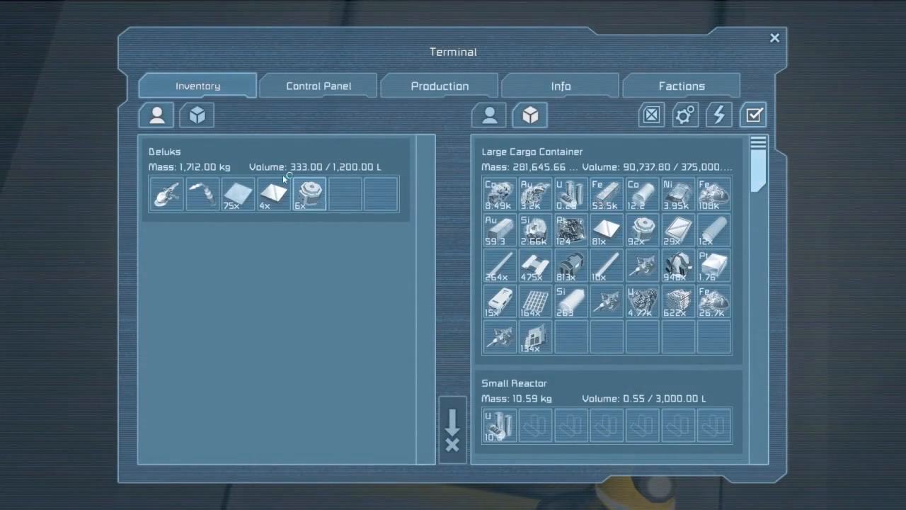
{"action": "mouse_move", "coordinate": [571, 264]}
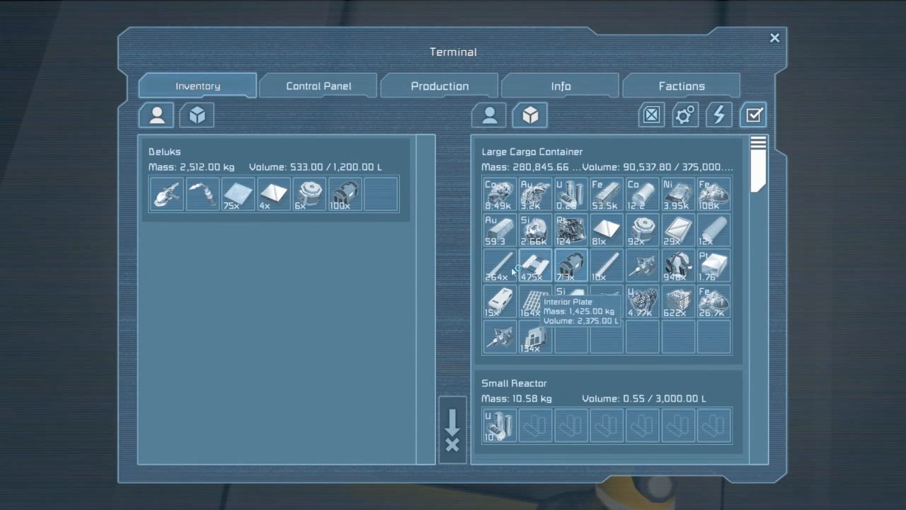
{"action": "mouse_move", "coordinate": [714, 227]}
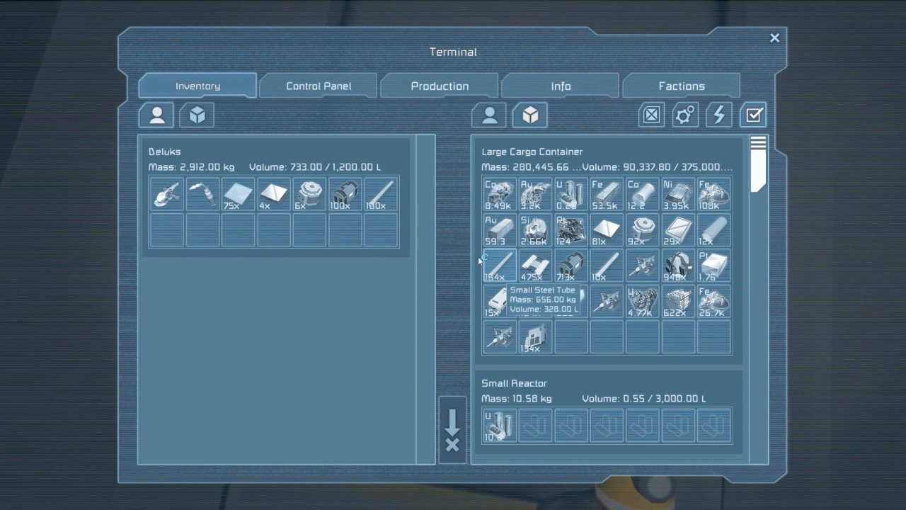
{"action": "mouse_move", "coordinate": [641, 230]}
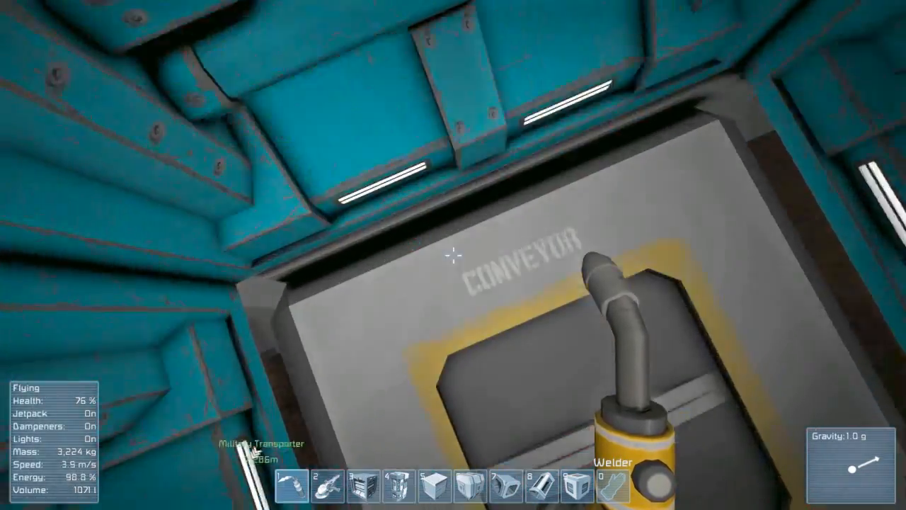
{"action": "mouse_move", "coordinate": [453, 255]}
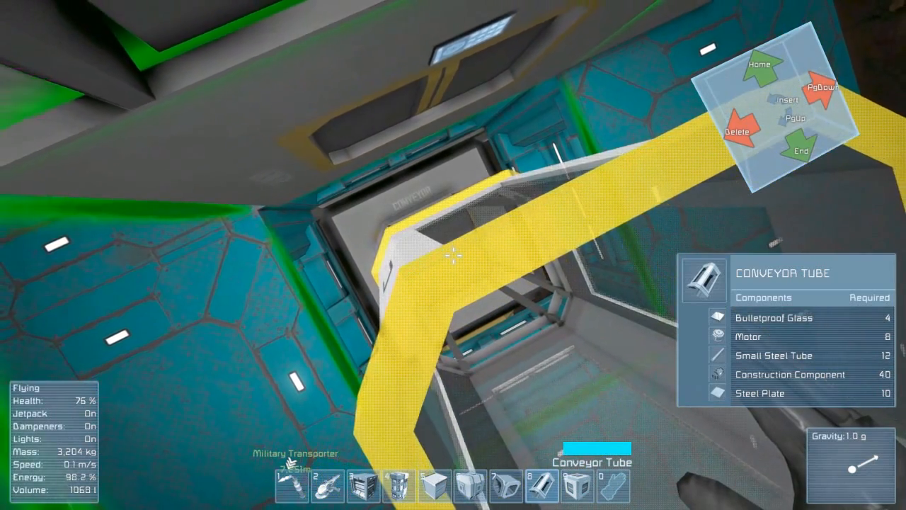
Place and weld conveyor tubes off the conveyor until components run out
{"action": "key", "text": "g"}
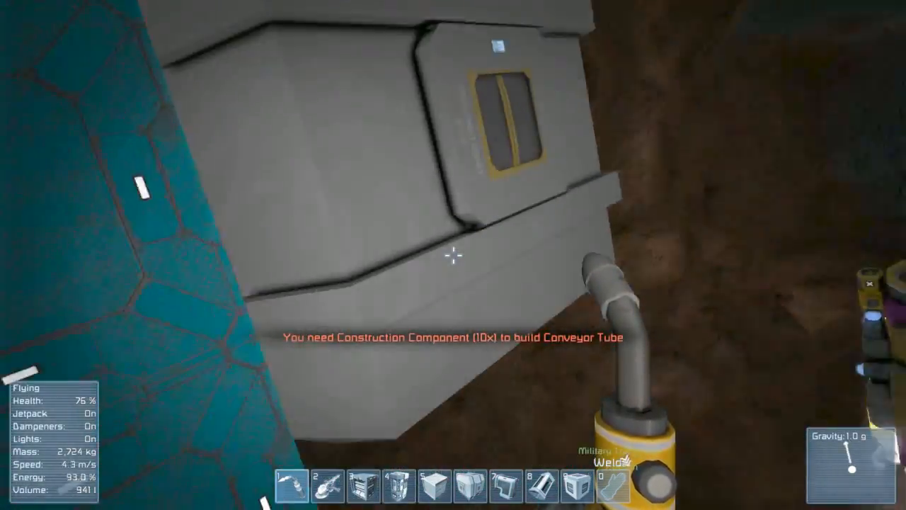
{"action": "key", "text": "k"}
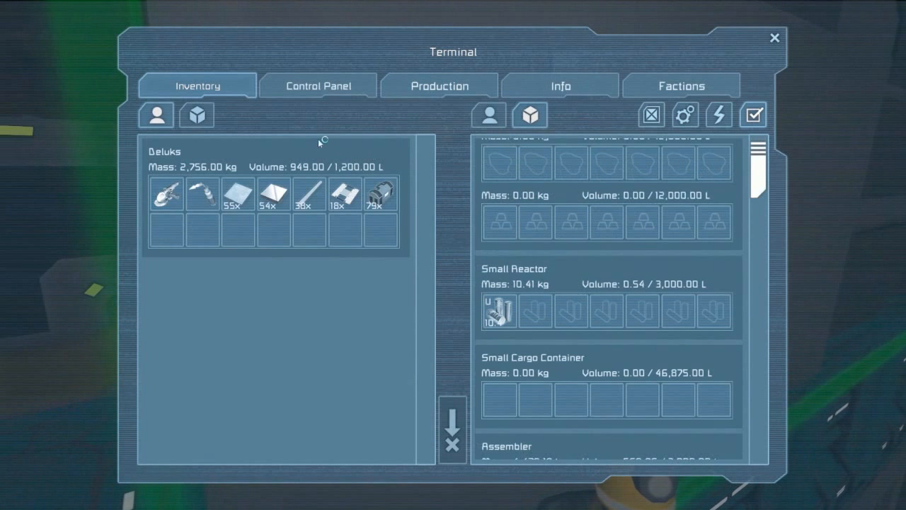
Show the station's grid inventories and scroll through the refinery and assembler lists
{"action": "left_click", "coordinate": [196, 115]}
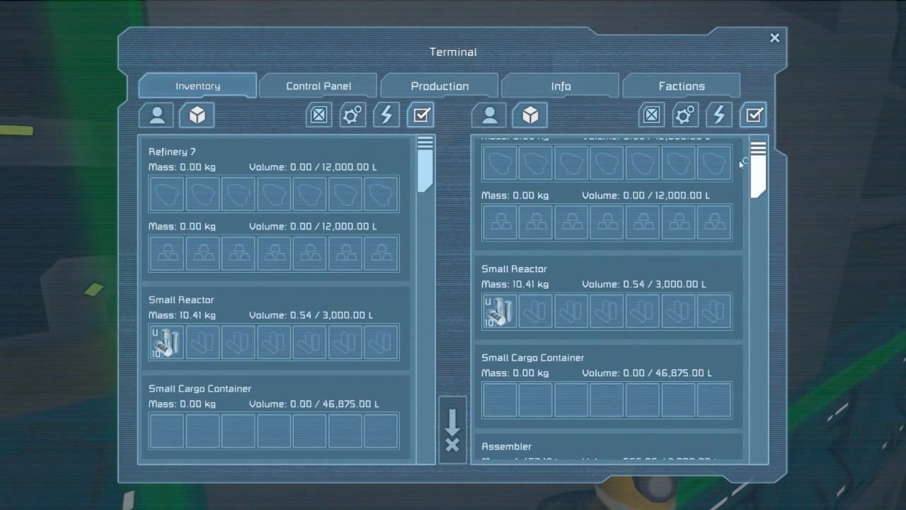
{"action": "scroll", "scroll_direction": "down", "scroll_amount": 3}
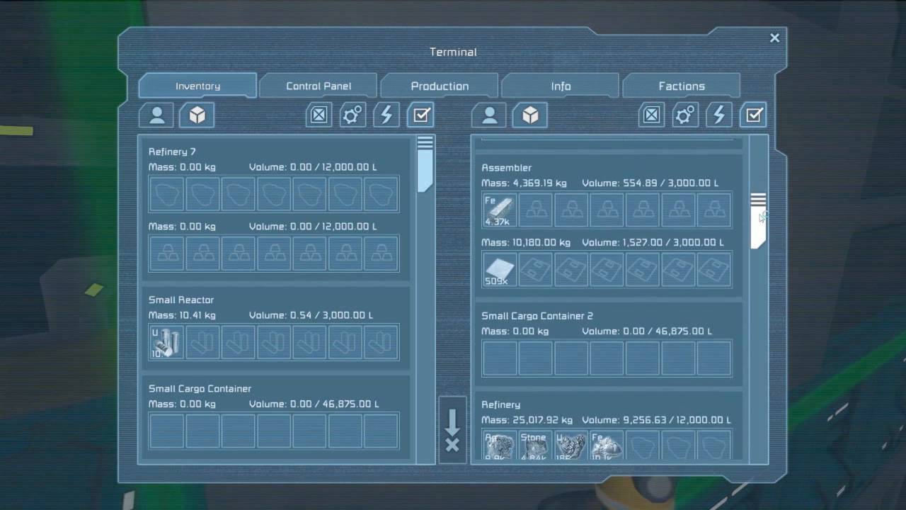
{"action": "scroll", "scroll_direction": "down", "scroll_amount": 3}
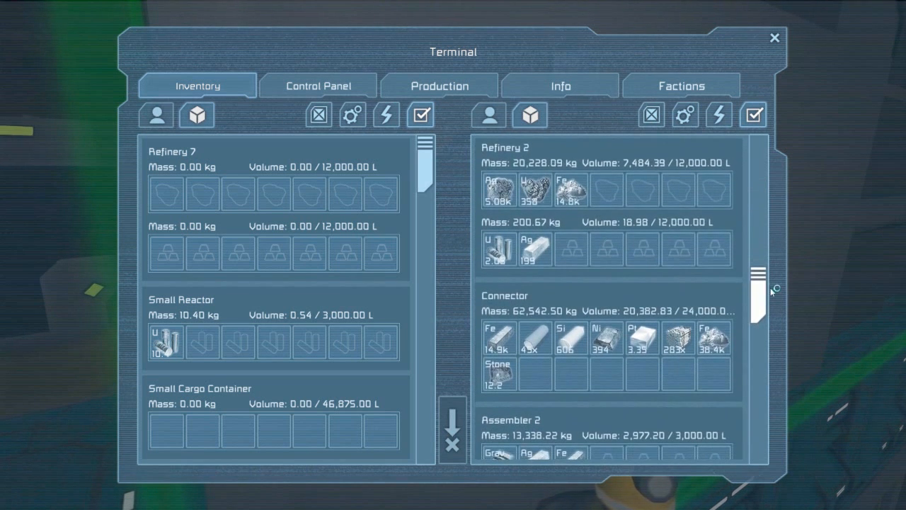
{"action": "scroll", "scroll_direction": "down", "scroll_amount": 3}
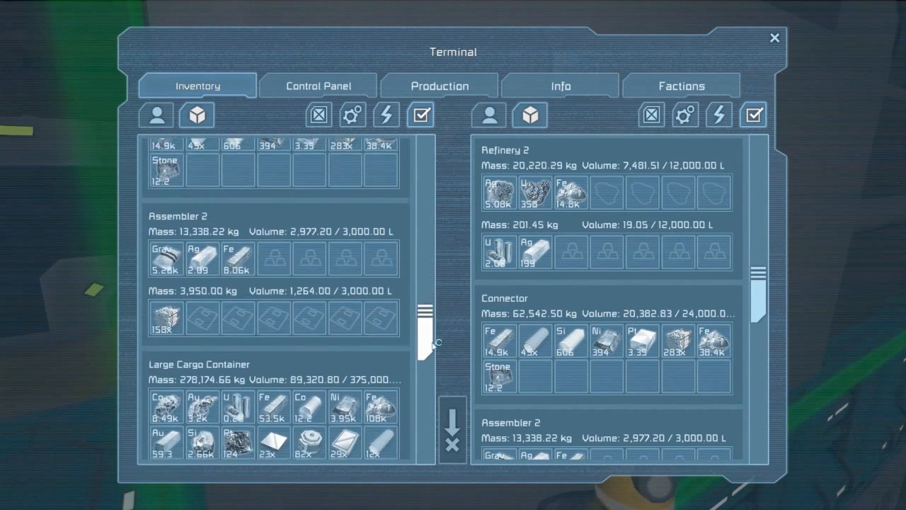
{"action": "scroll", "scroll_direction": "down", "scroll_amount": 3}
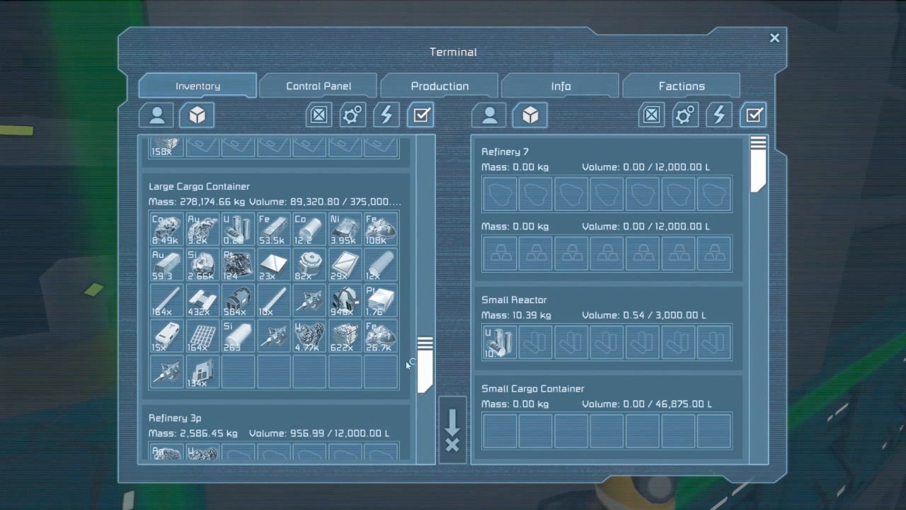
{"action": "scroll", "scroll_direction": "down", "scroll_amount": 3}
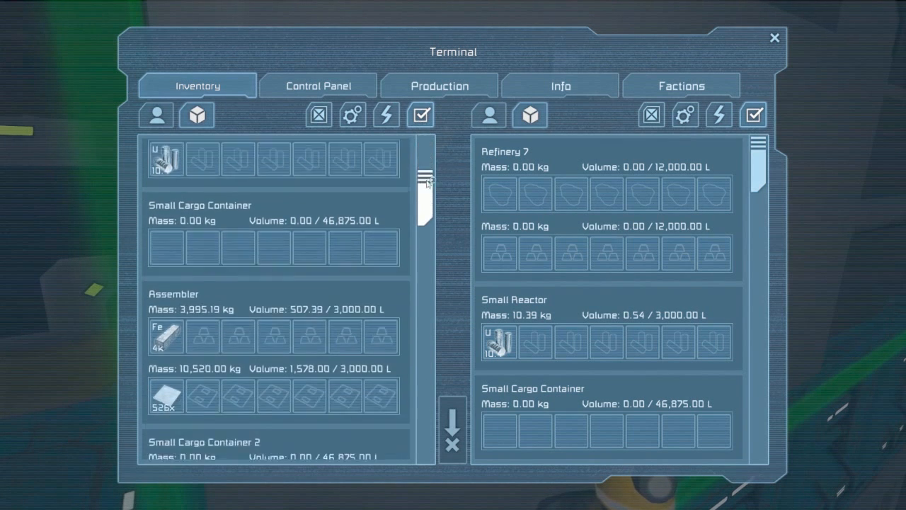
{"action": "scroll", "scroll_direction": "down", "scroll_amount": 3}
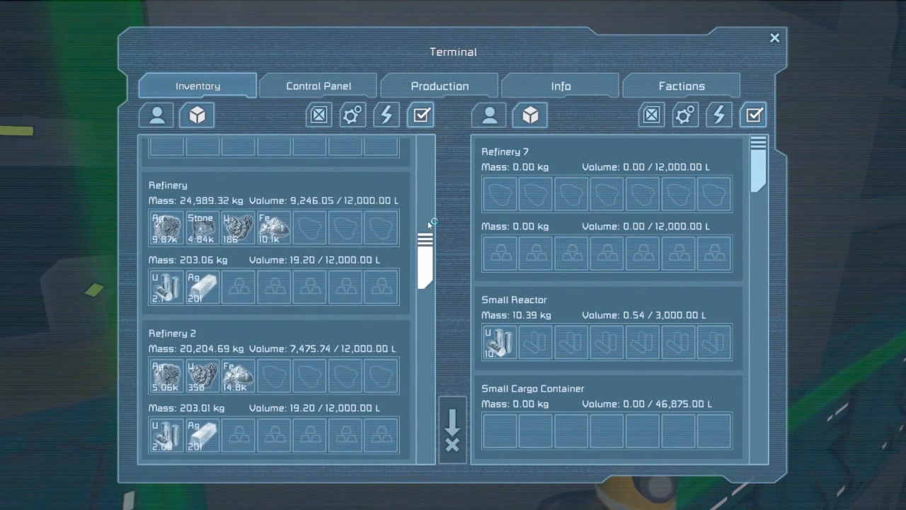
{"action": "scroll", "scroll_direction": "down", "scroll_amount": 3}
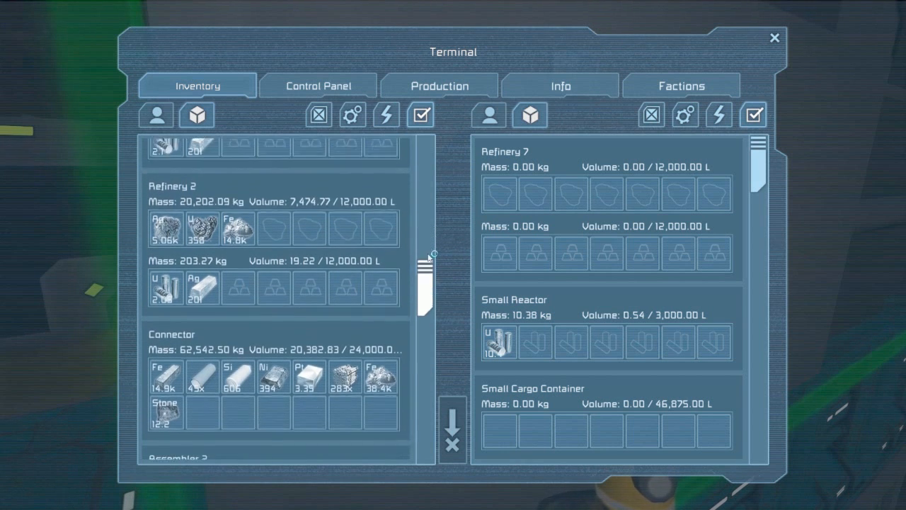
{"action": "scroll", "scroll_direction": "down", "scroll_amount": 3}
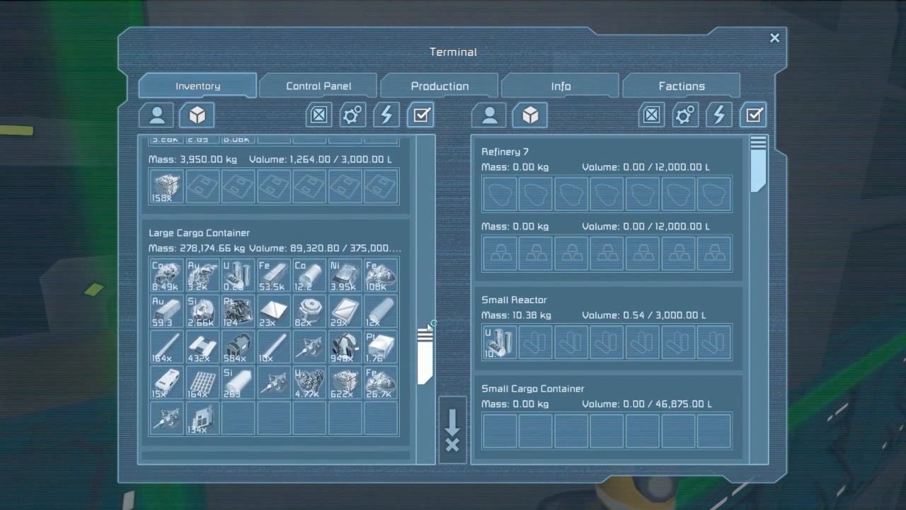
{"action": "scroll", "scroll_direction": "down", "scroll_amount": 3}
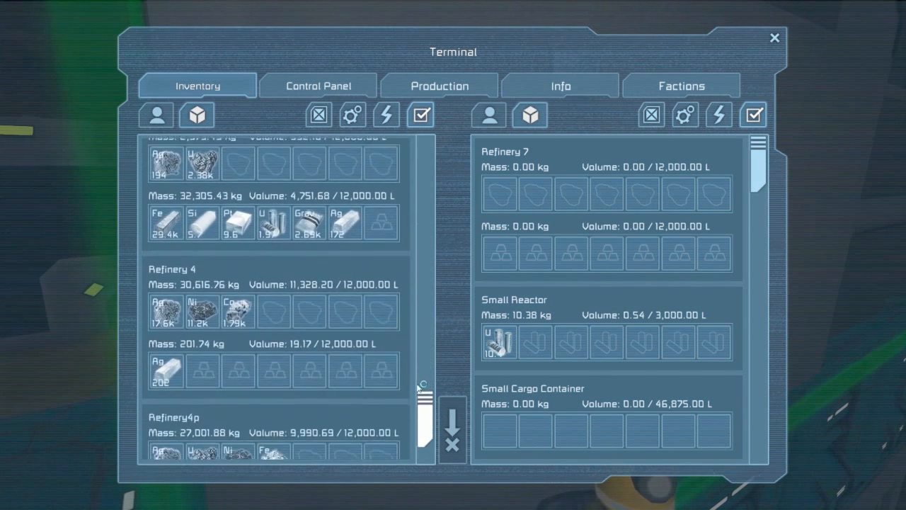
{"action": "scroll", "scroll_direction": "down", "scroll_amount": 3}
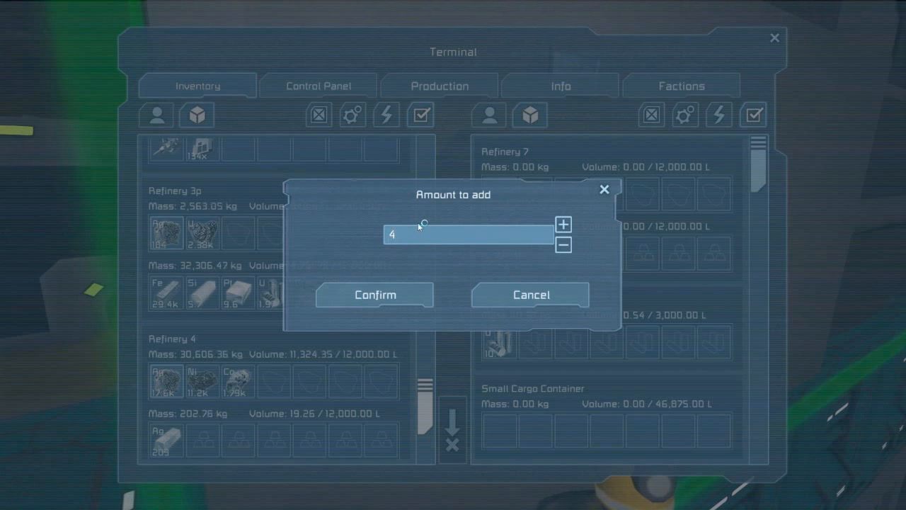
Enter the transfer amount and confirm so the character's inventory appears beside Assembler 2
{"action": "type", "text": "000"}
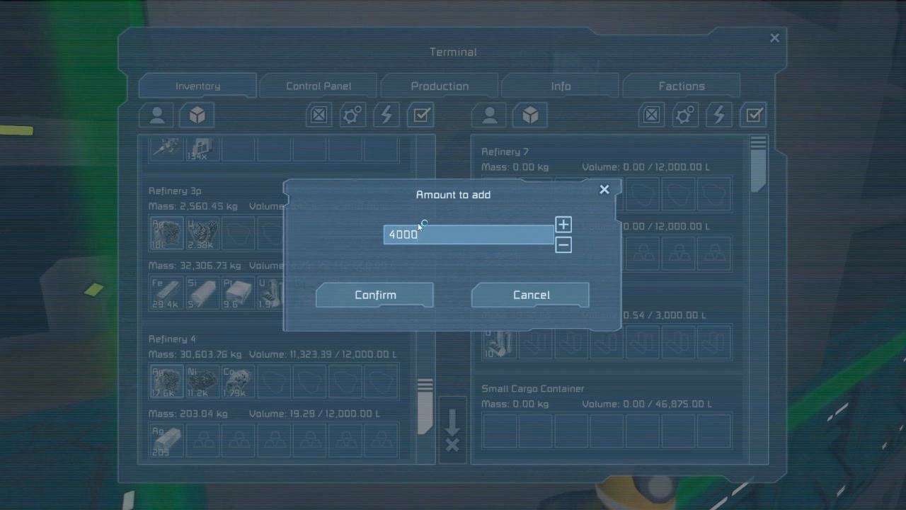
{"action": "left_click", "coordinate": [374, 295]}
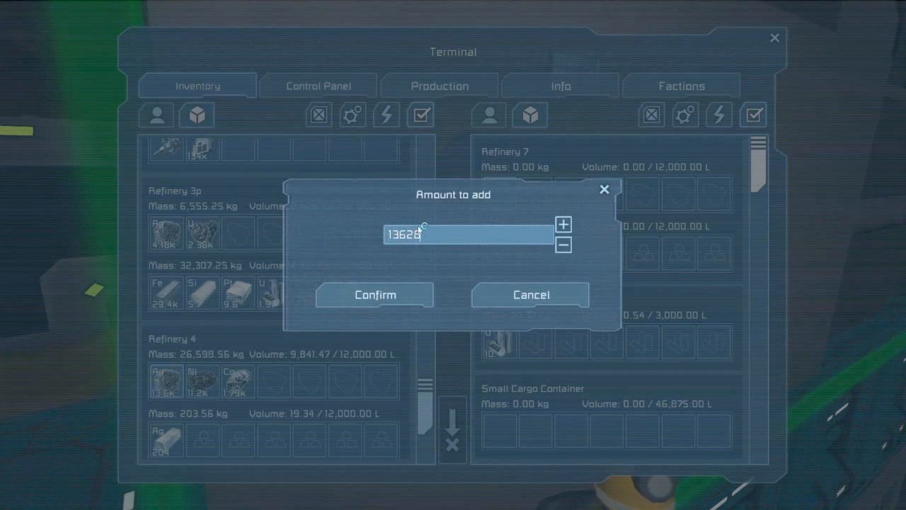
{"action": "type", "text": "5"}
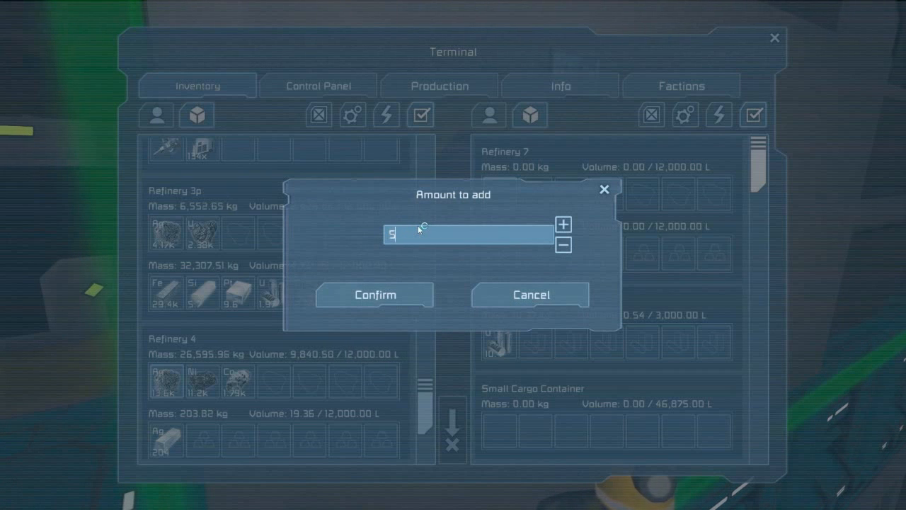
{"action": "left_click", "coordinate": [374, 294]}
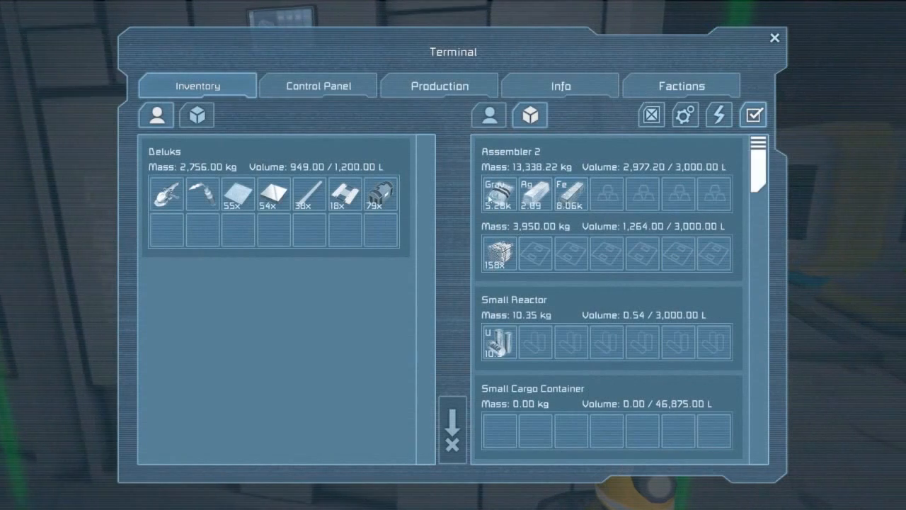
{"action": "left_click", "coordinate": [439, 85]}
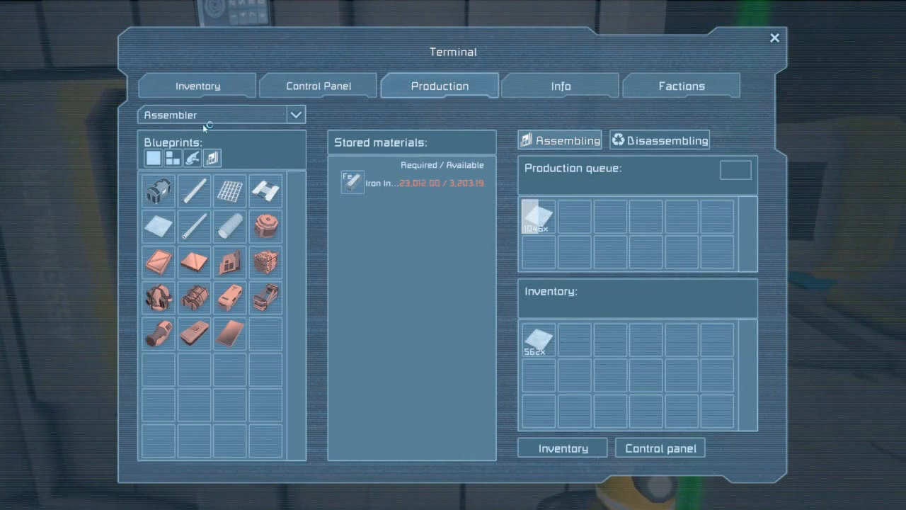
{"action": "left_click", "coordinate": [221, 114]}
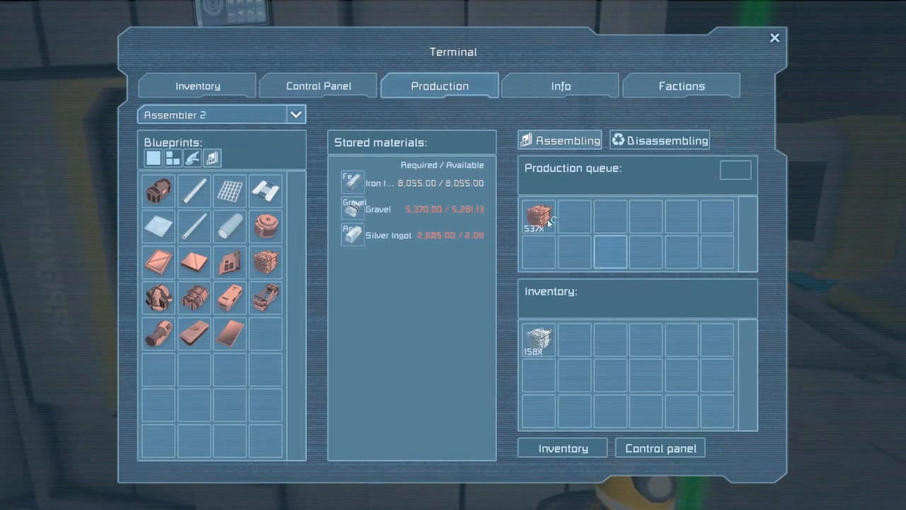
{"action": "mouse_move", "coordinate": [540, 216]}
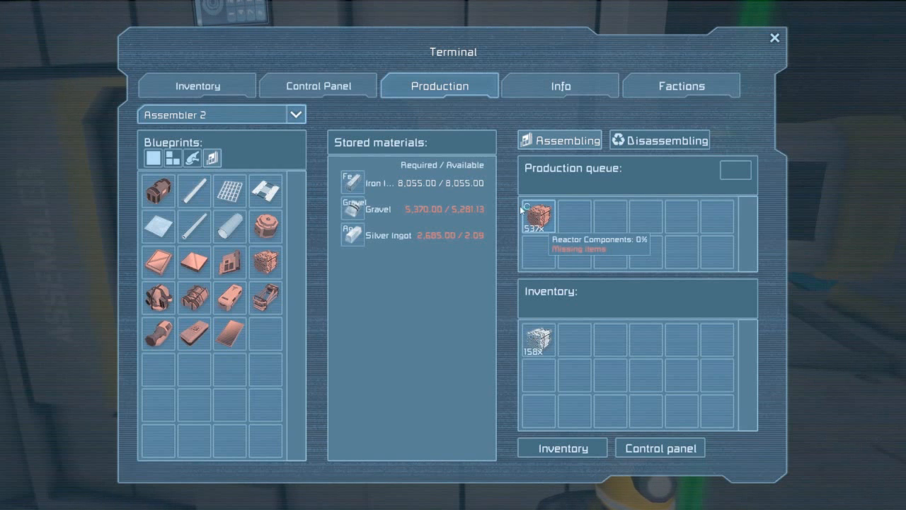
{"action": "mouse_move", "coordinate": [526, 233]}
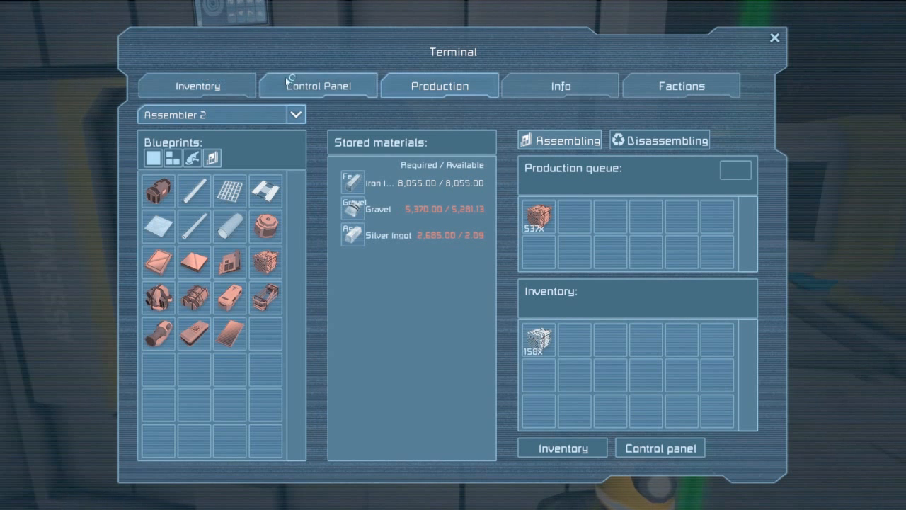
{"action": "left_click", "coordinate": [197, 85]}
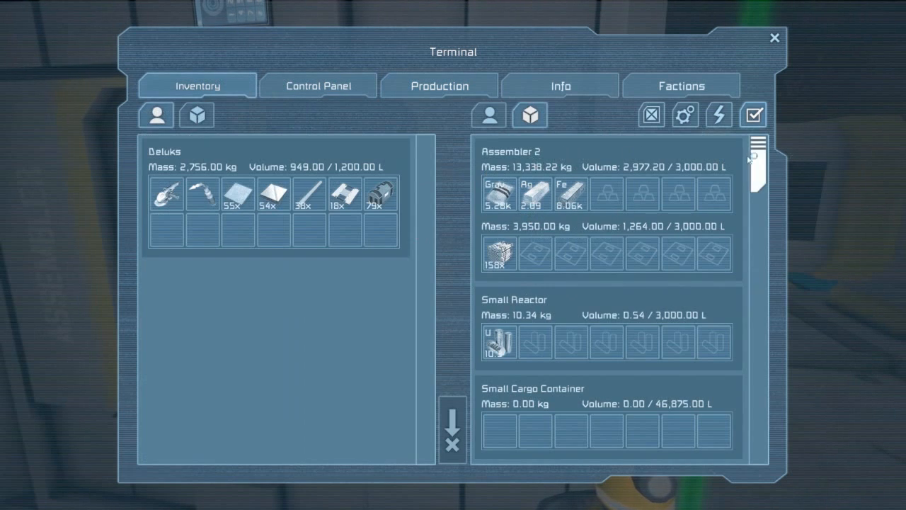
{"action": "mouse_move", "coordinate": [534, 193]}
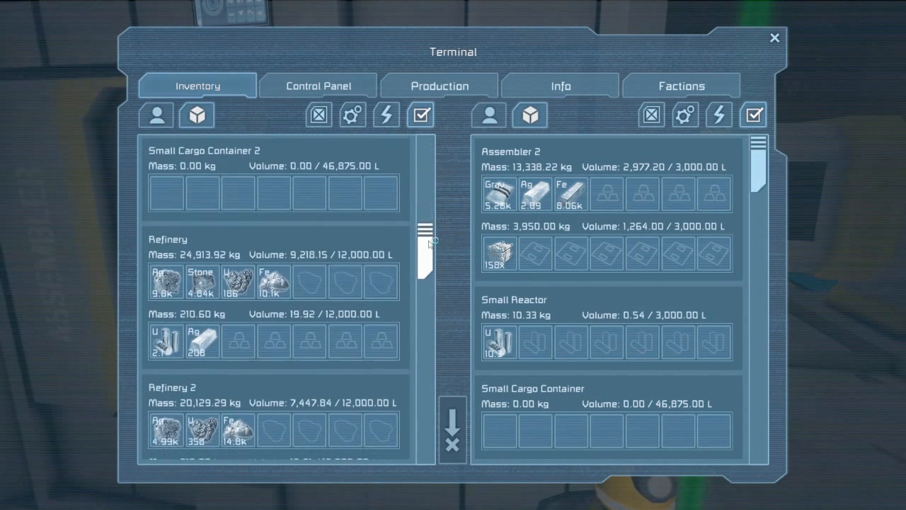
Scroll to the Large Cargo Container and view Assembler 2's 537 Reactor Components queue
{"action": "scroll", "scroll_direction": "down", "scroll_amount": 3}
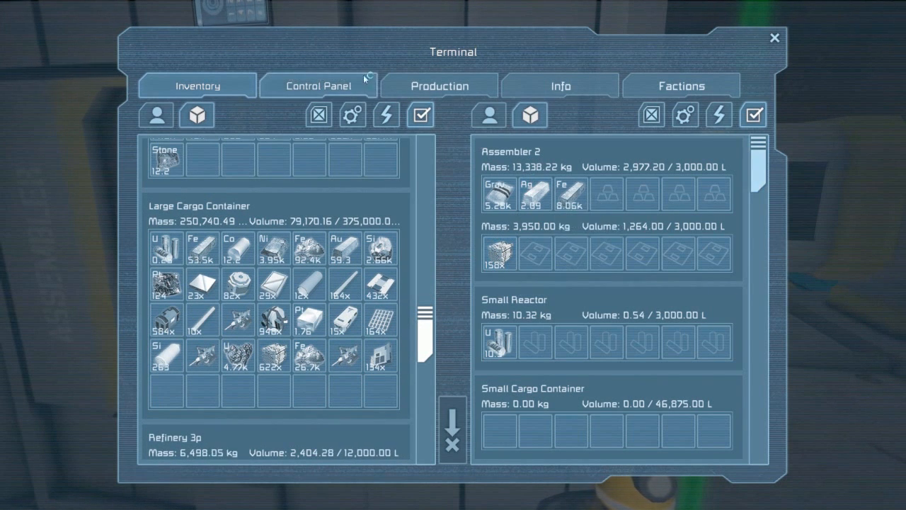
{"action": "left_click", "coordinate": [439, 85]}
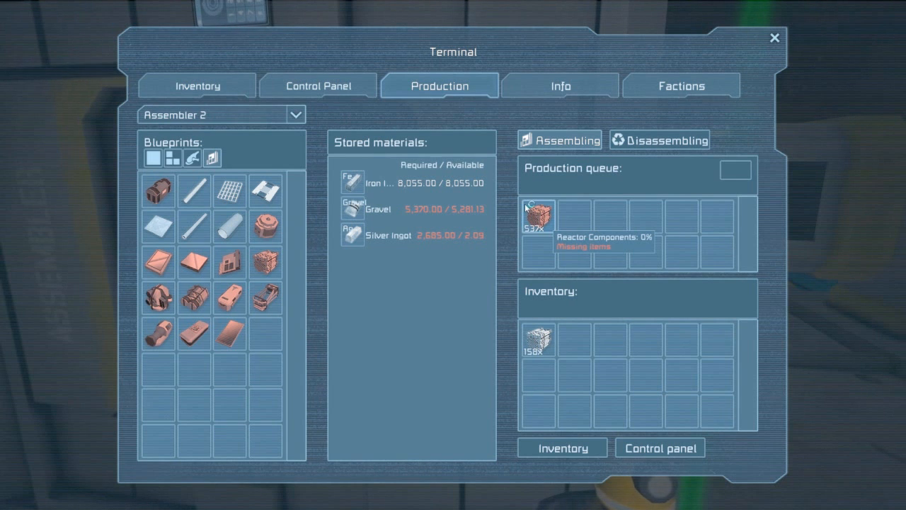
{"action": "mouse_move", "coordinate": [482, 187]}
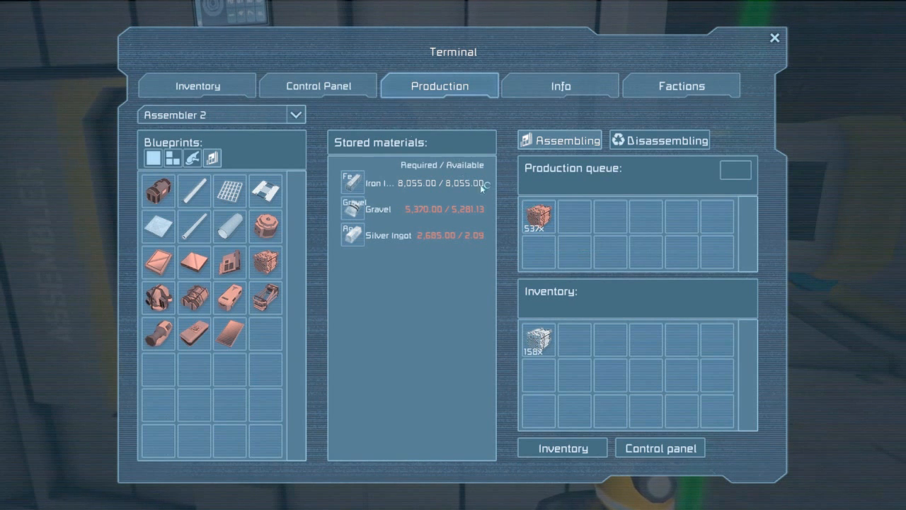
{"action": "mouse_move", "coordinate": [403, 87]}
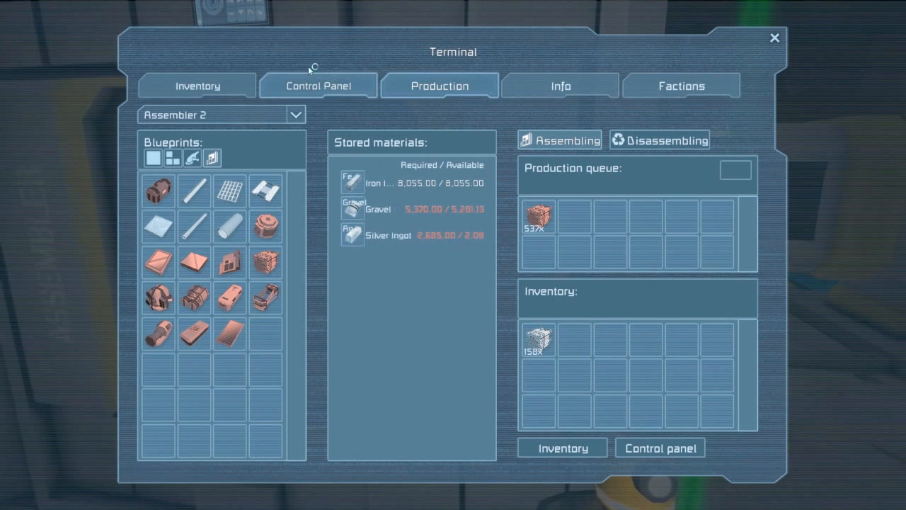
Switch back to Inventory to see the Large Cargo Container beside Assembler 2's 158 steel plates
{"action": "left_click", "coordinate": [197, 85]}
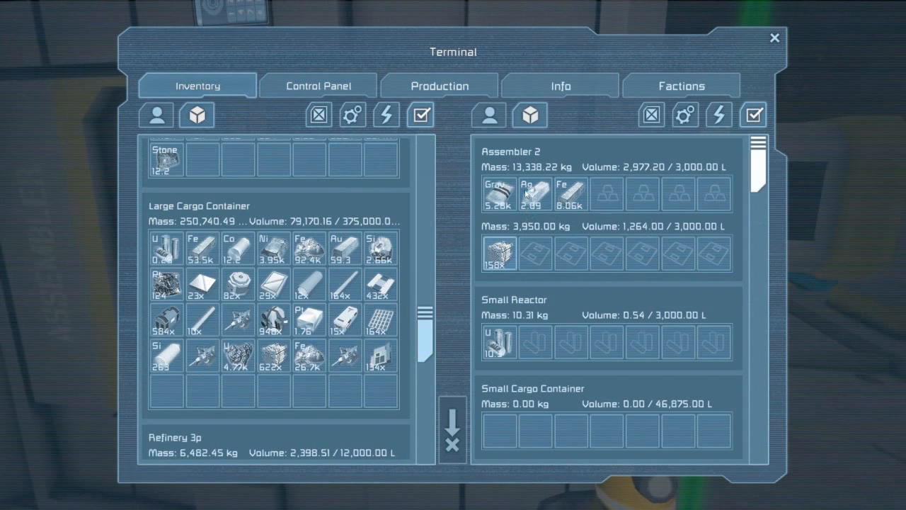
{"action": "mouse_move", "coordinate": [535, 192]}
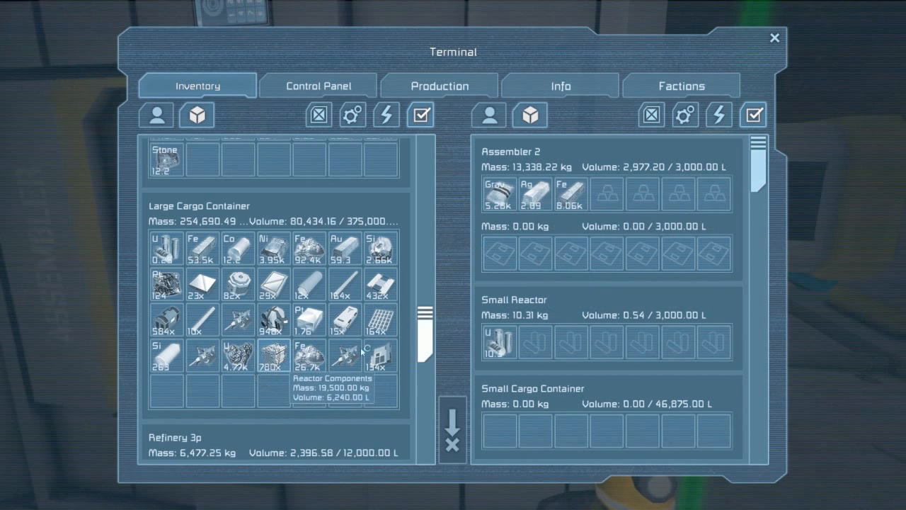
Scroll down through the refinery and assembler inventories to check their ore and ingots
{"action": "scroll", "scroll_direction": "down", "scroll_amount": 3}
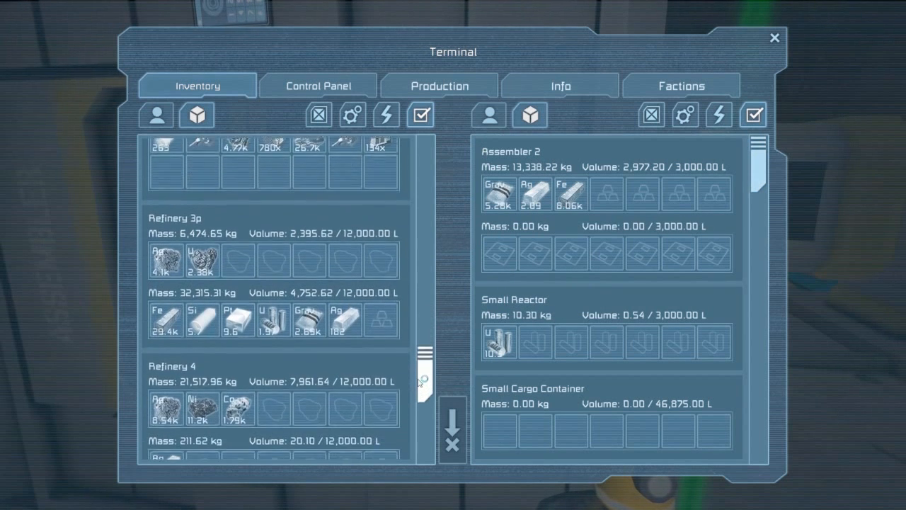
{"action": "scroll", "scroll_direction": "down", "scroll_amount": 3}
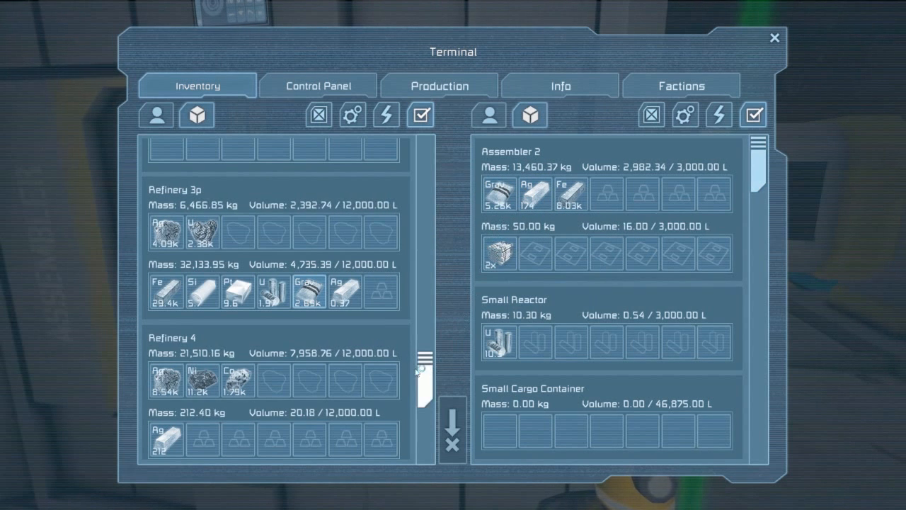
{"action": "scroll", "scroll_direction": "down", "scroll_amount": 3}
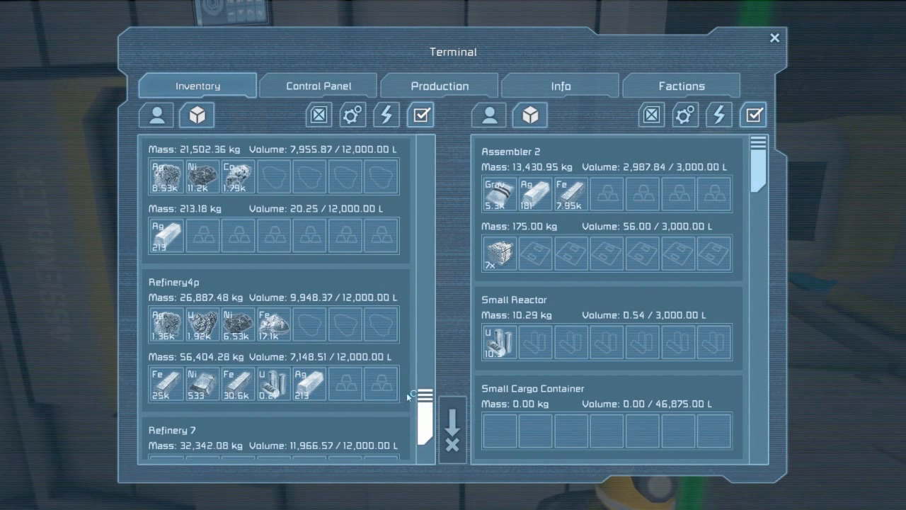
{"action": "mouse_move", "coordinate": [499, 192]}
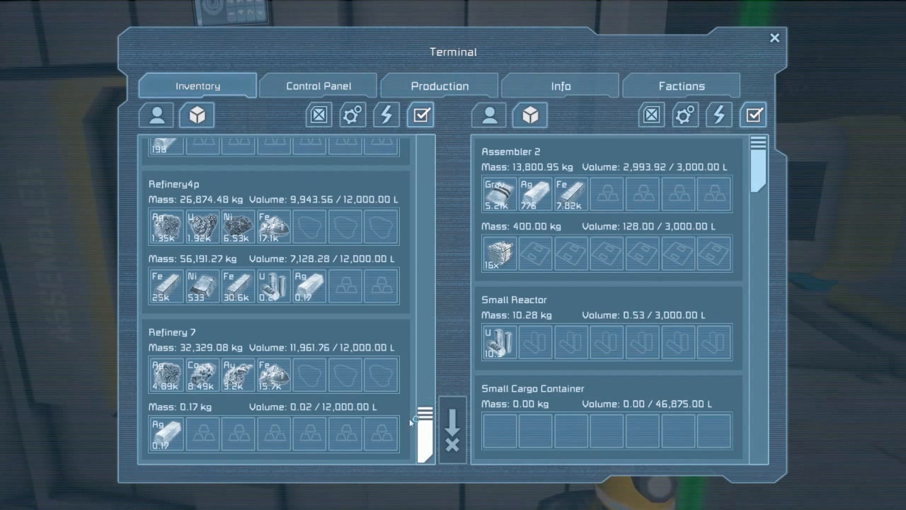
{"action": "scroll", "scroll_direction": "down", "scroll_amount": 3}
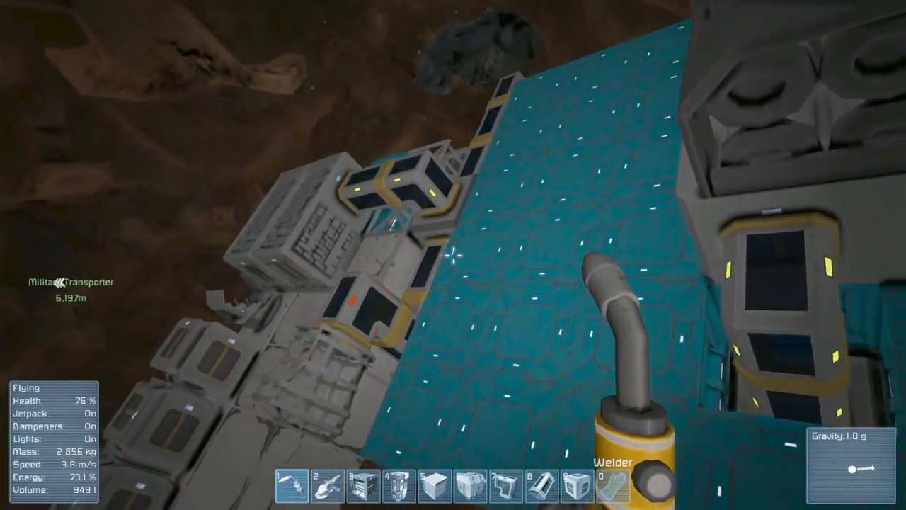
{"action": "mouse_move", "coordinate": [453, 255]}
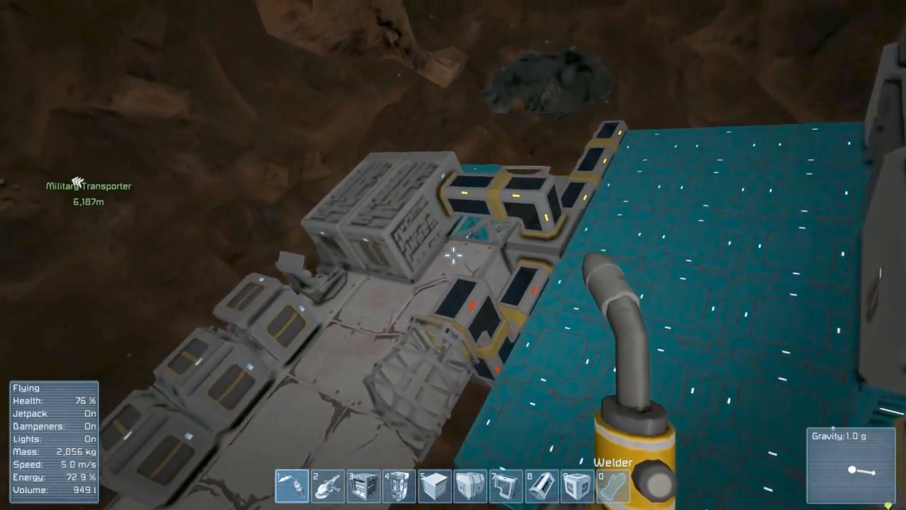
Equip the Grinder in place of the Welder
{"action": "key", "text": "2"}
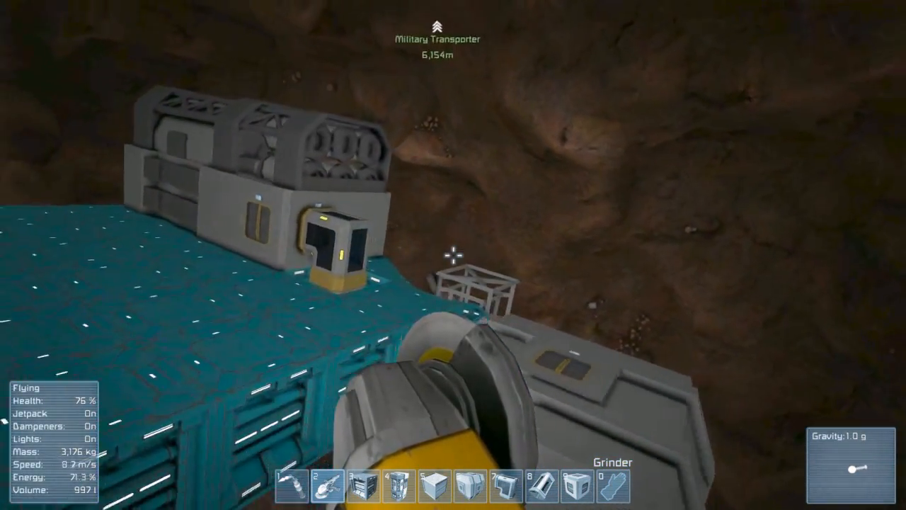
{"action": "mouse_move", "coordinate": [453, 255]}
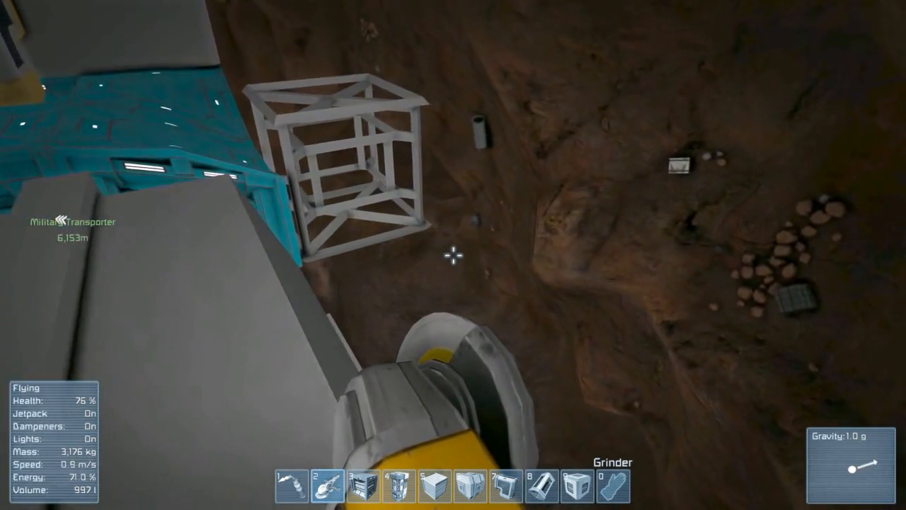
{"action": "mouse_move", "coordinate": [453, 255]}
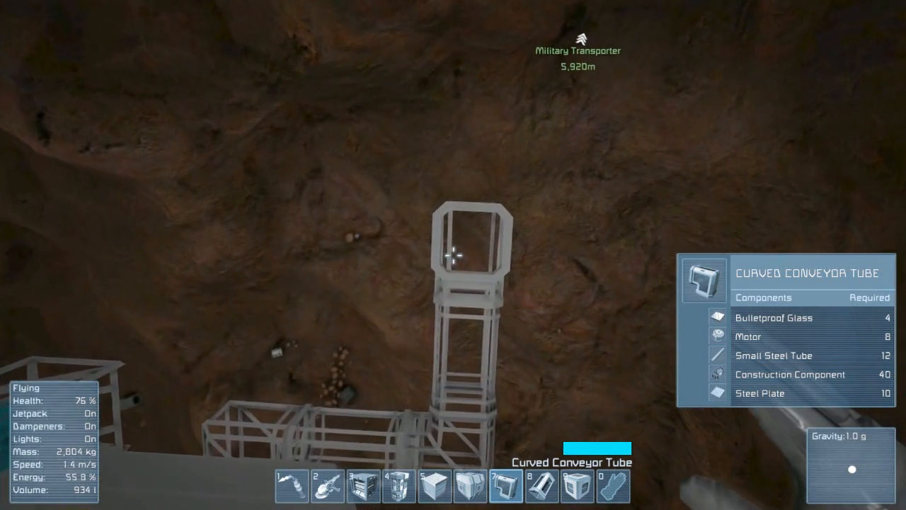
{"action": "key", "text": "g"}
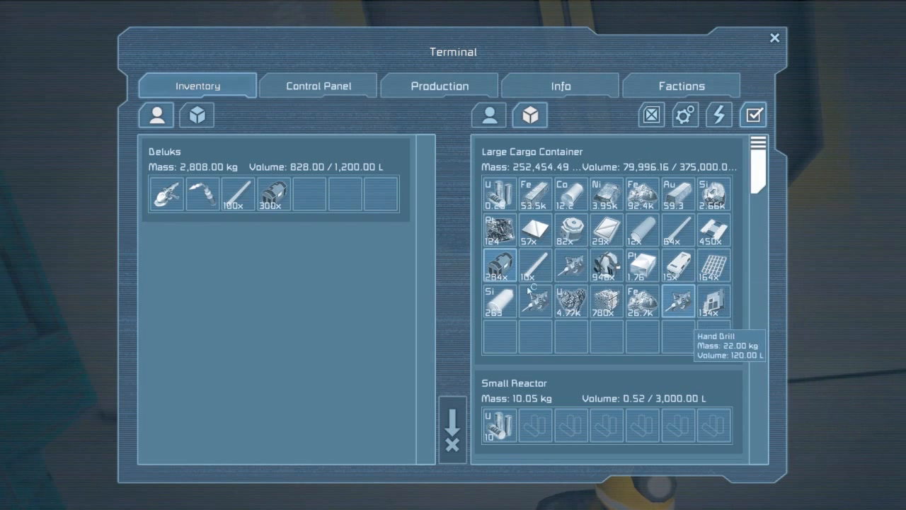
{"action": "mouse_move", "coordinate": [534, 228]}
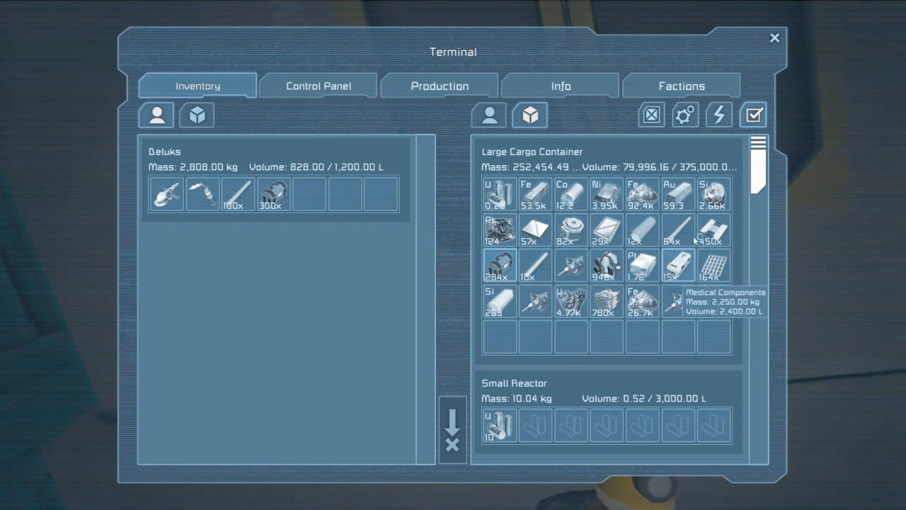
{"action": "mouse_move", "coordinate": [536, 230]}
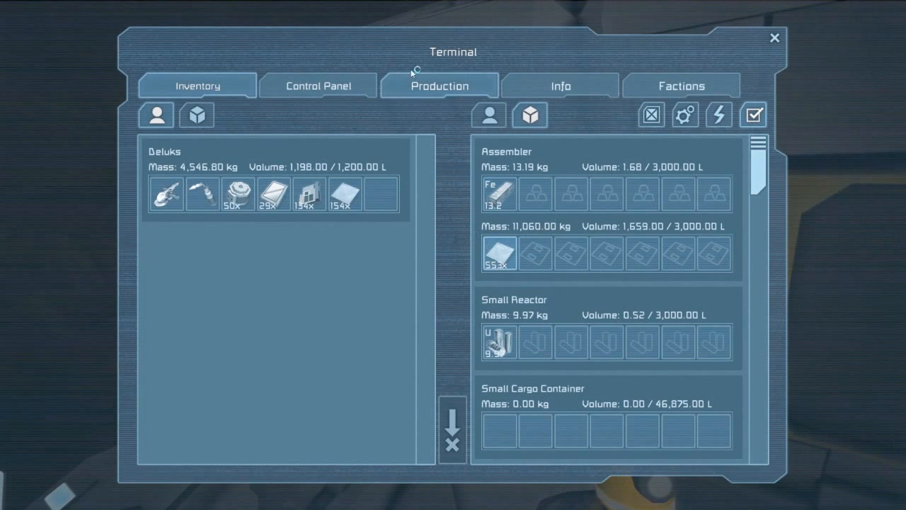
Scroll the station inventories down to the Assembler's iron and plates, then close the Terminal
{"action": "left_click", "coordinate": [196, 85]}
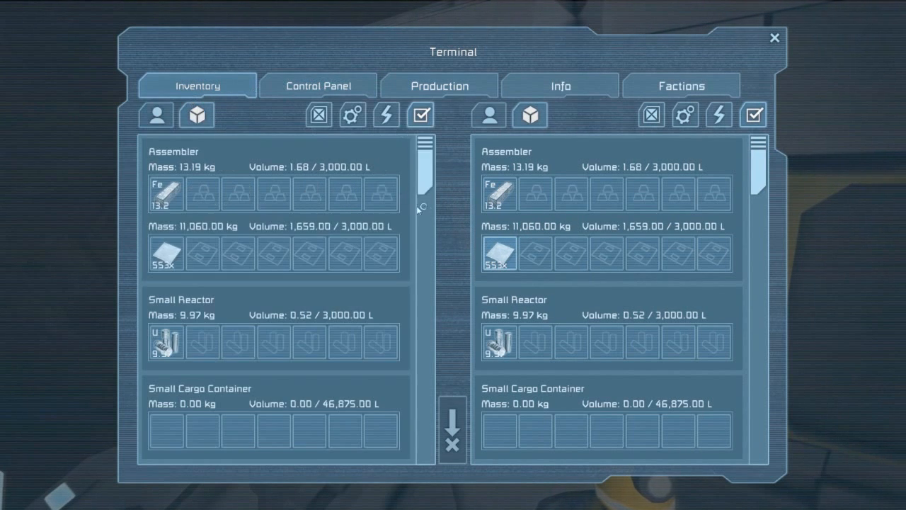
{"action": "scroll", "scroll_direction": "down", "scroll_amount": 3}
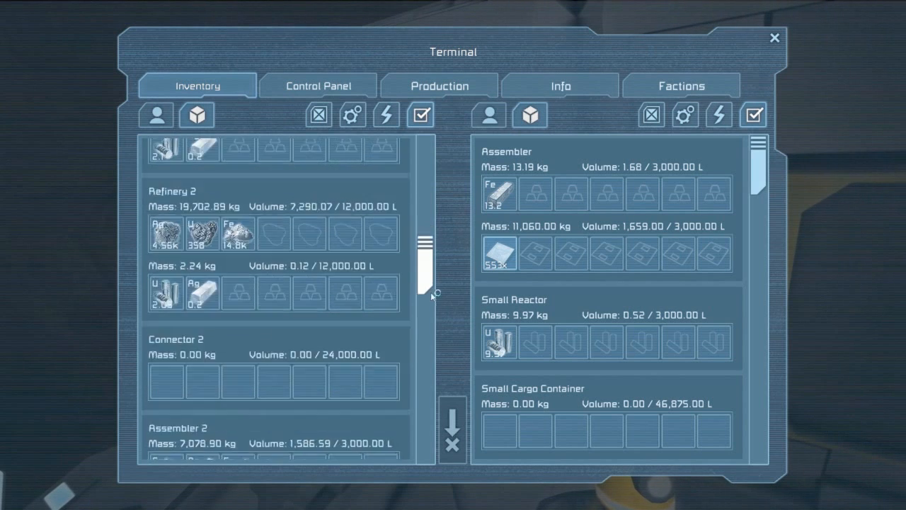
{"action": "scroll", "scroll_direction": "down", "scroll_amount": 3}
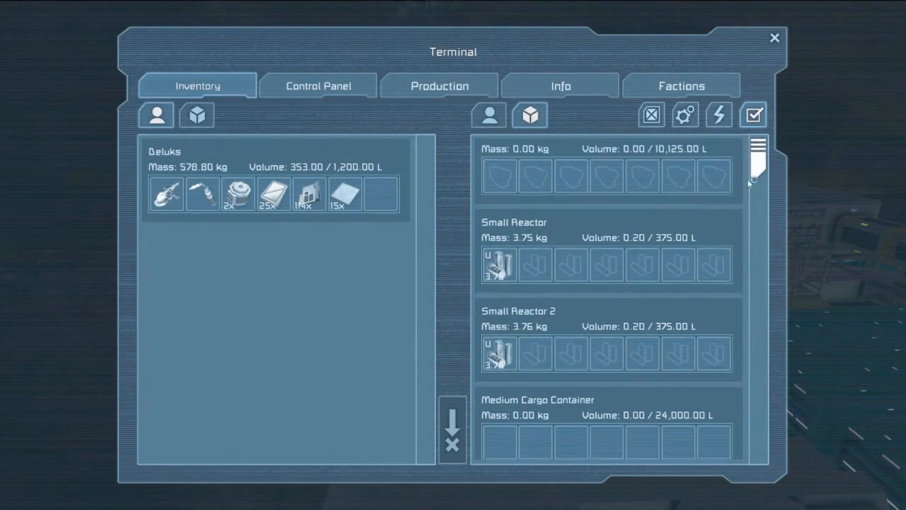
{"action": "scroll", "scroll_direction": "down", "scroll_amount": 3}
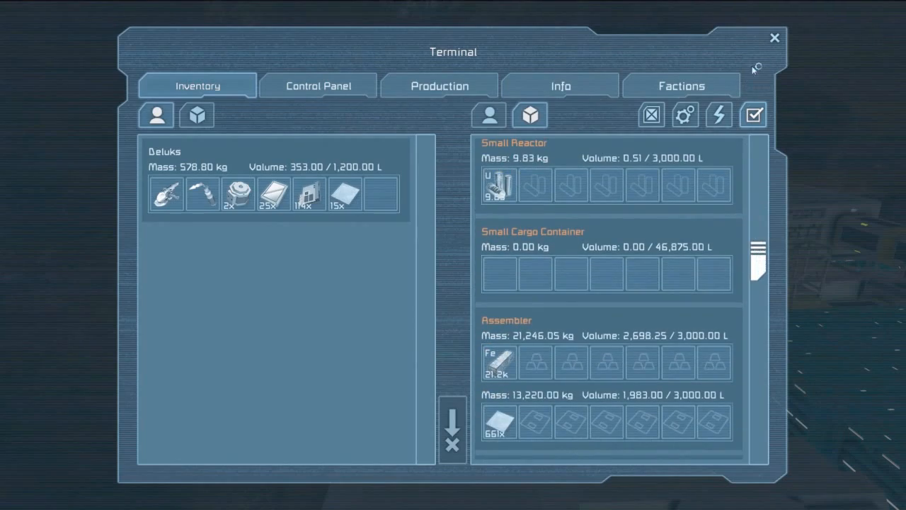
{"action": "left_click", "coordinate": [774, 38]}
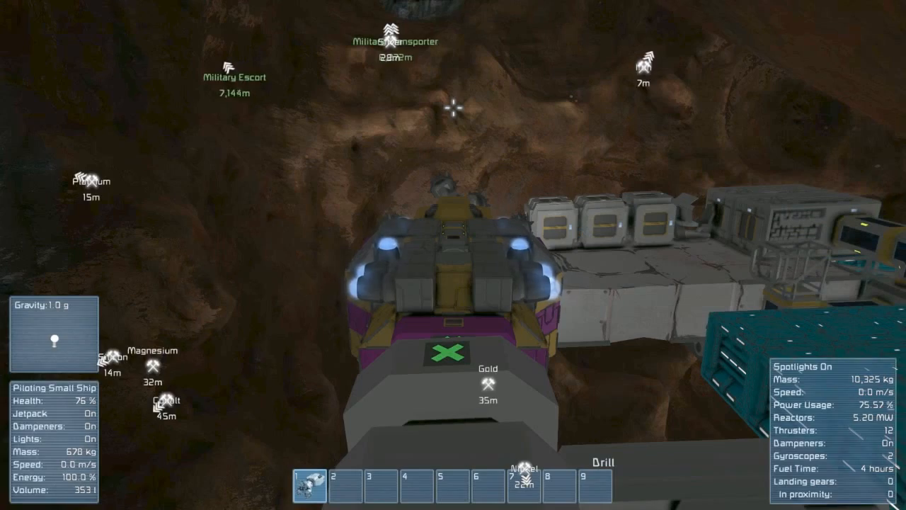